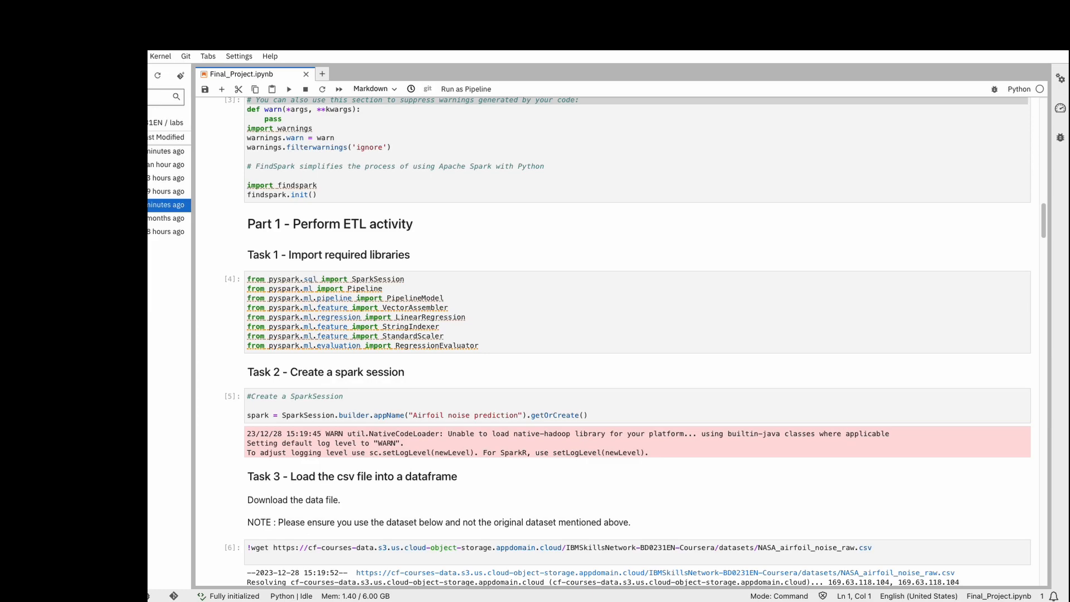
pyautogui.scroll(3)
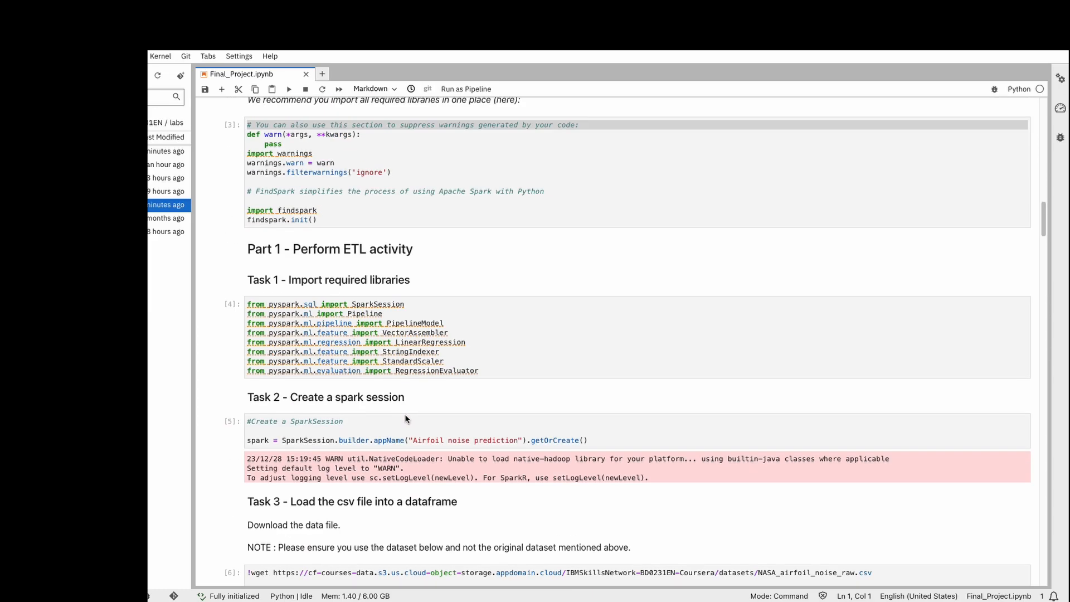
pyautogui.scroll(3)
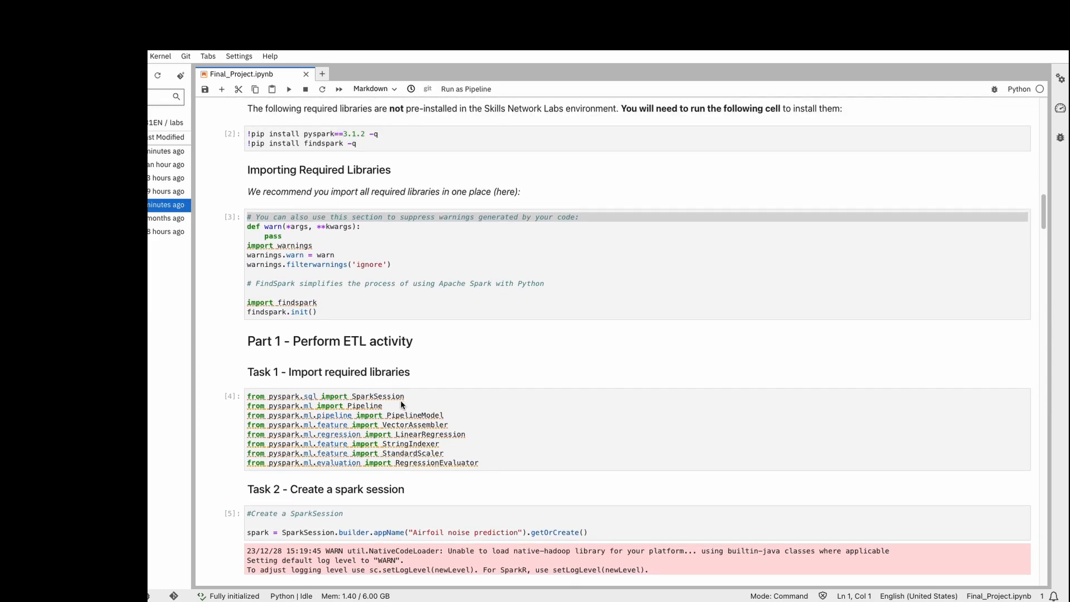
pyautogui.scroll(-3)
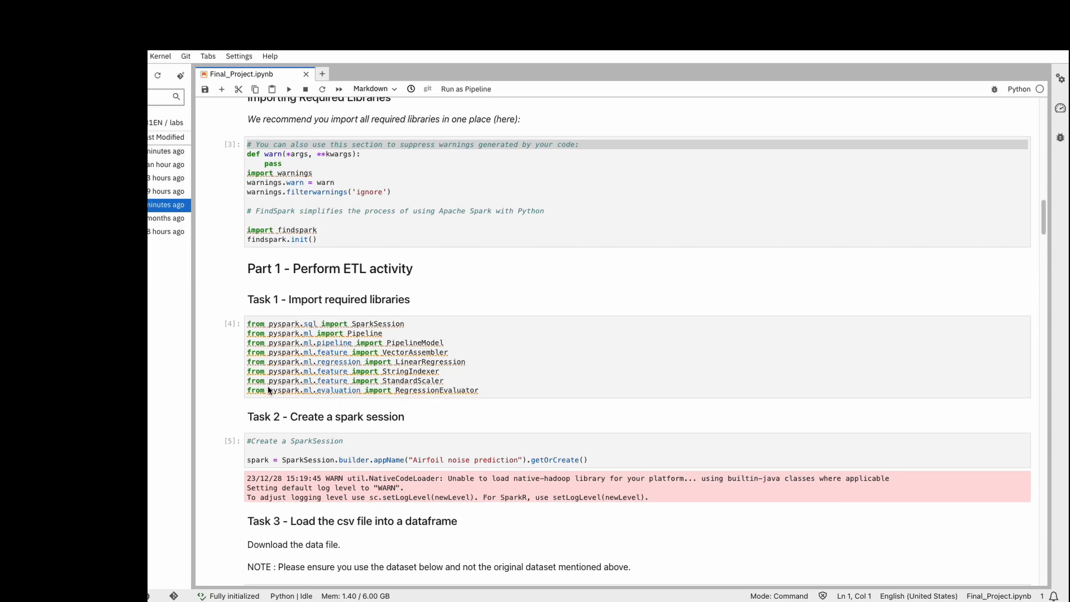
pyautogui.scroll(-3)
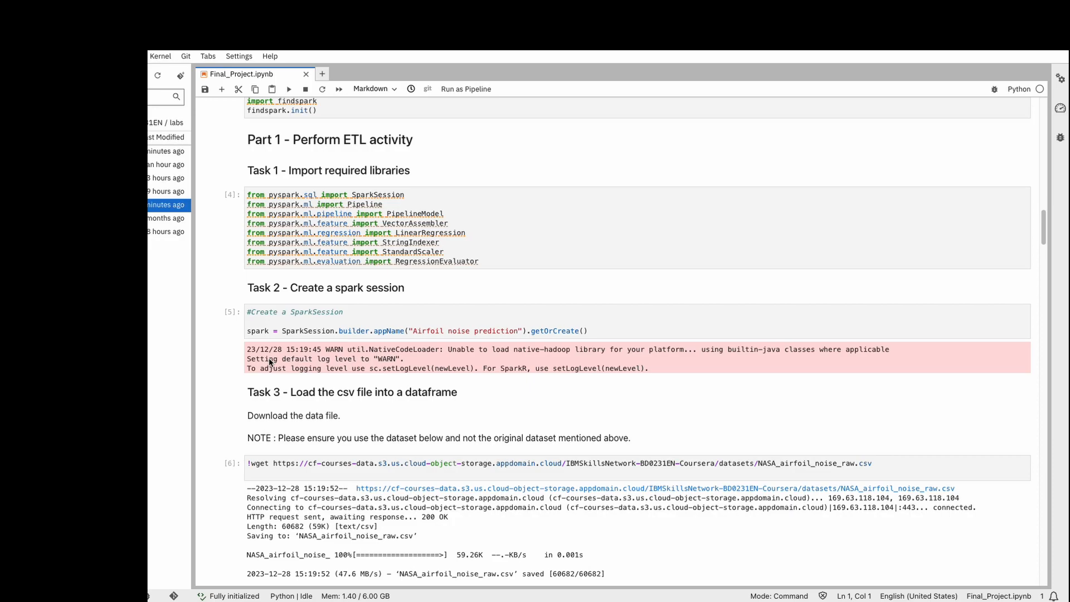
pyautogui.moveTo(291, 331)
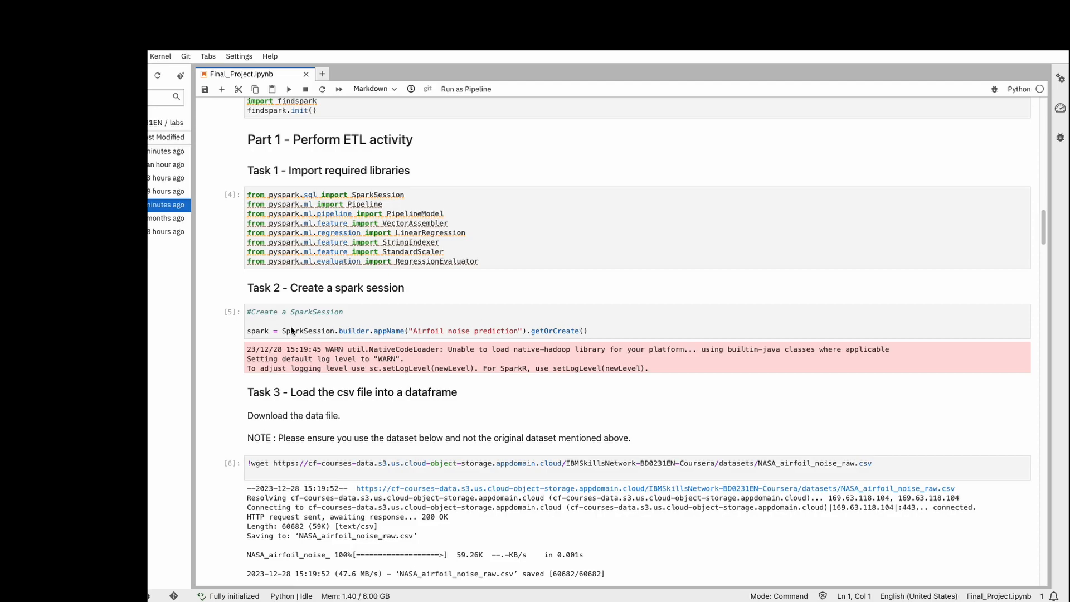
pyautogui.moveTo(436, 370)
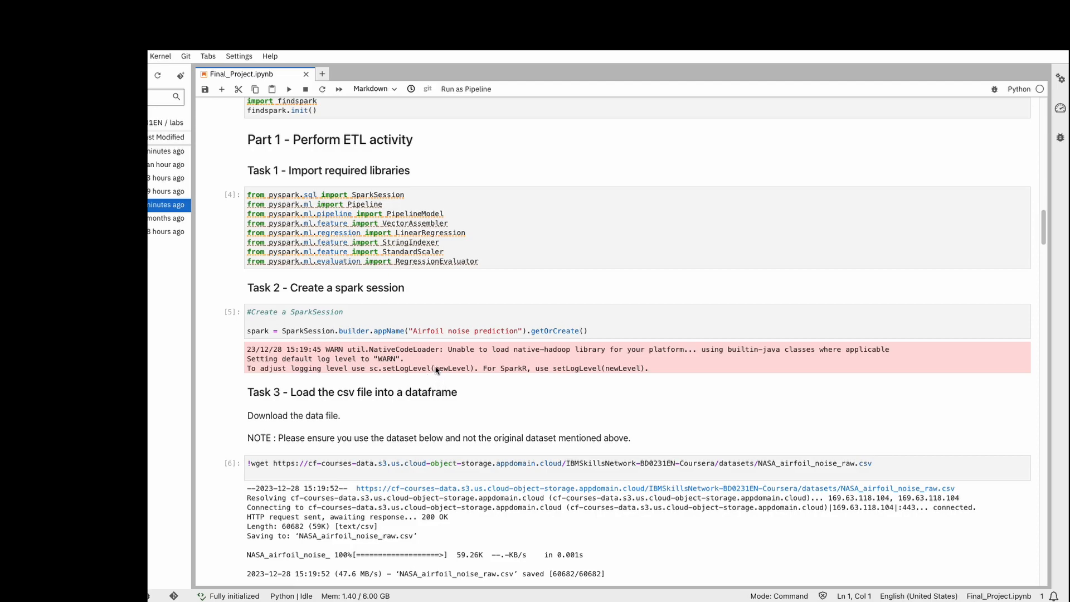
pyautogui.moveTo(312, 339)
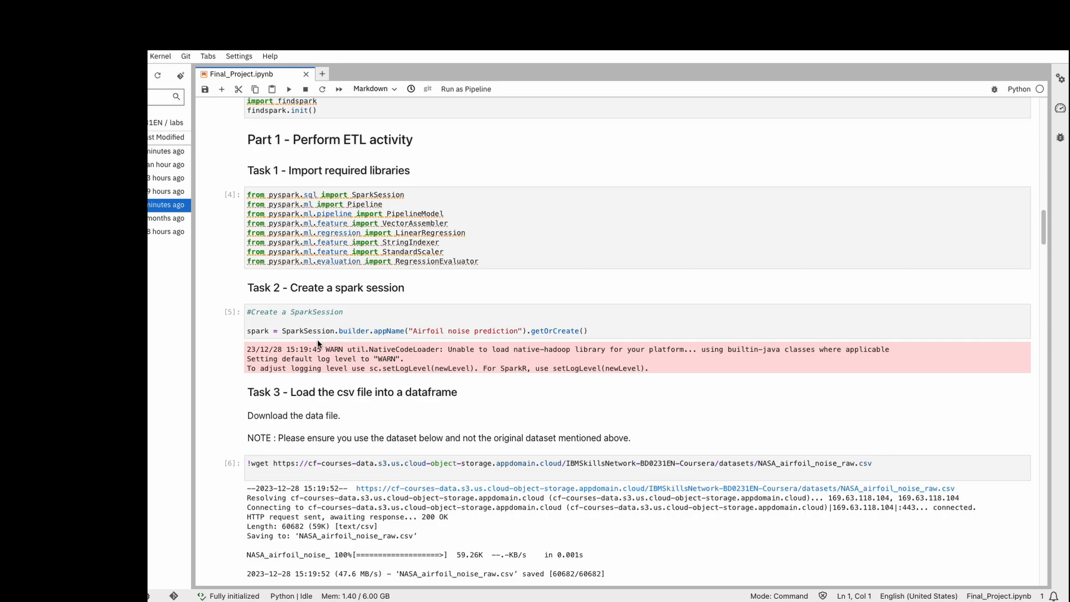
pyautogui.scroll(-3)
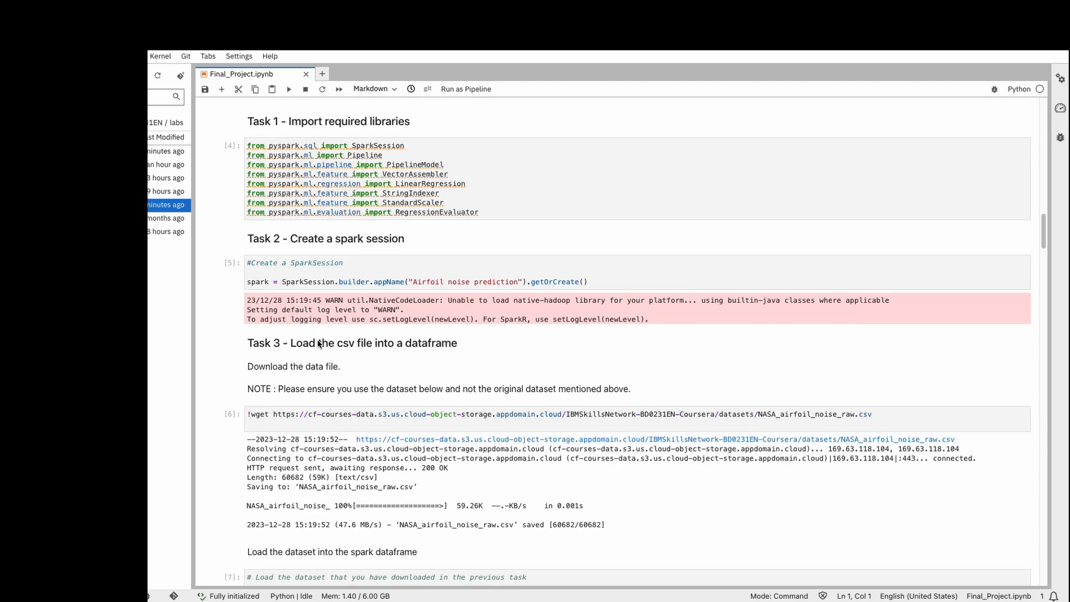
pyautogui.scroll(-3)
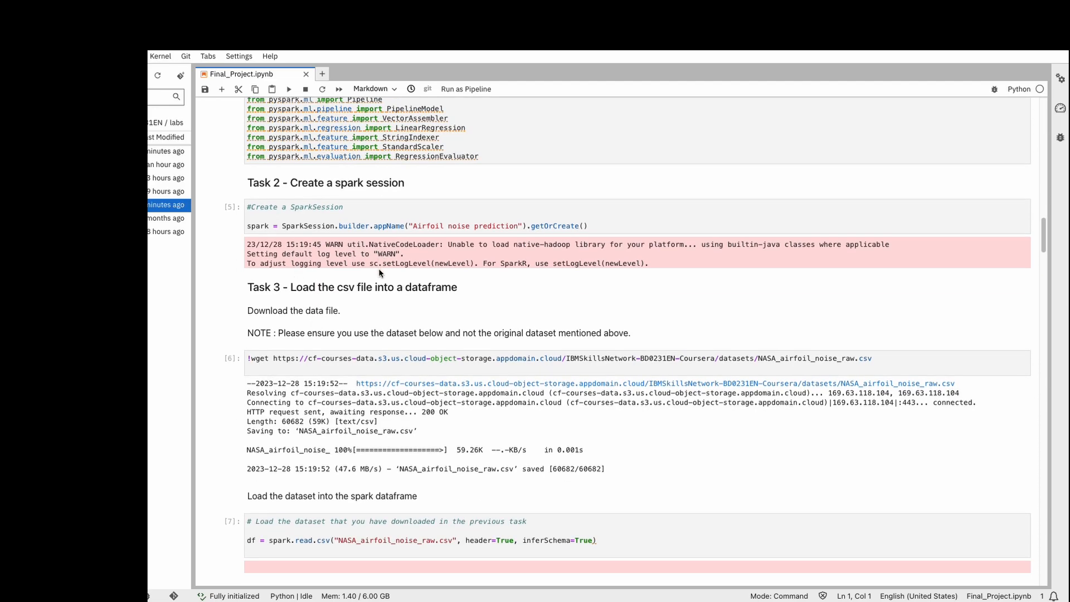
pyautogui.scroll(-3)
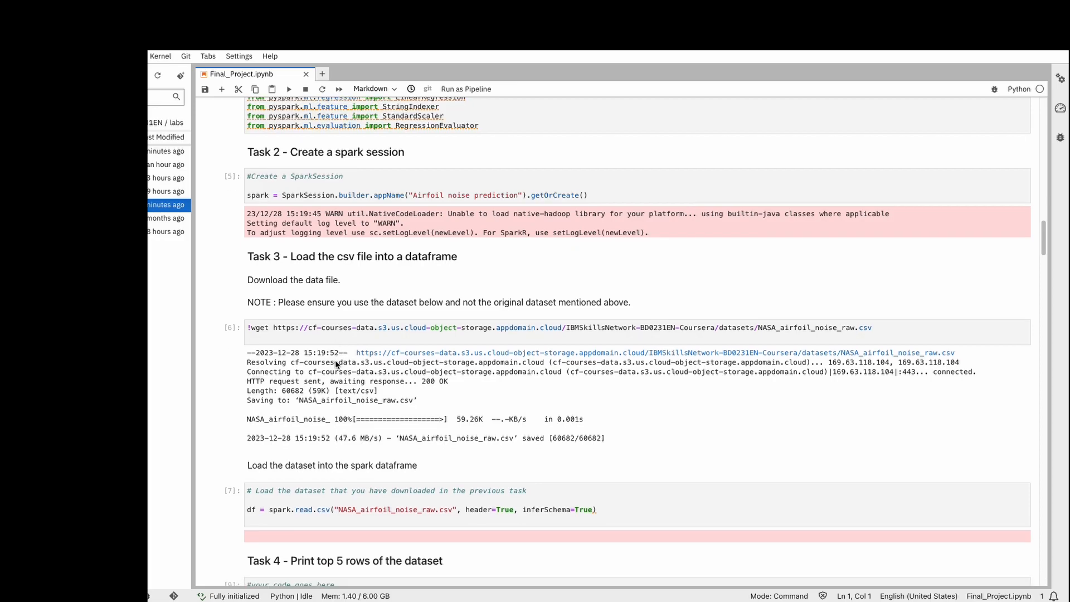
pyautogui.scroll(-3)
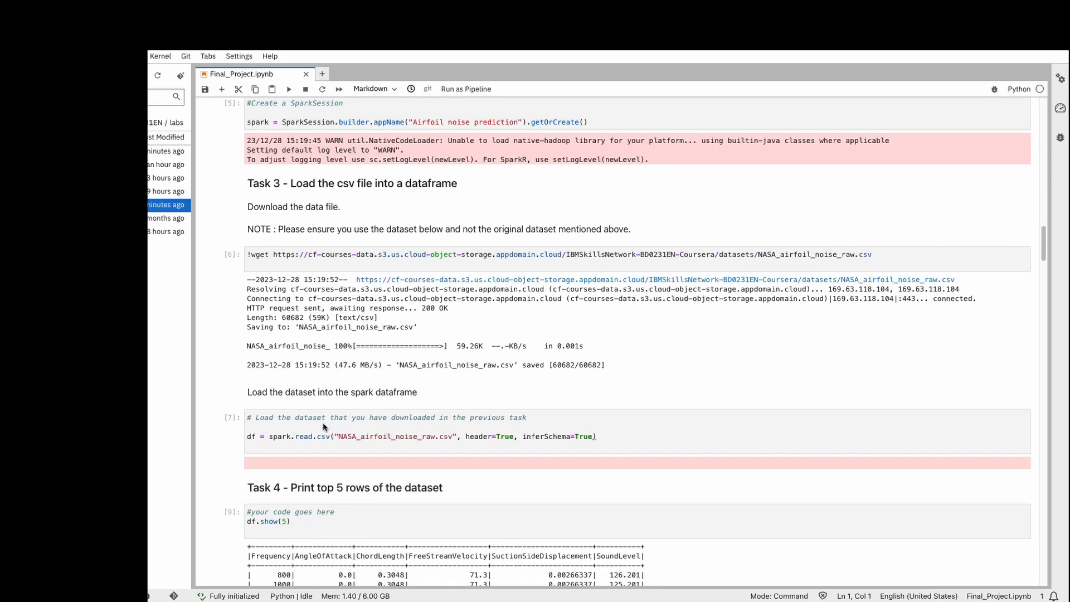
pyautogui.scroll(-3)
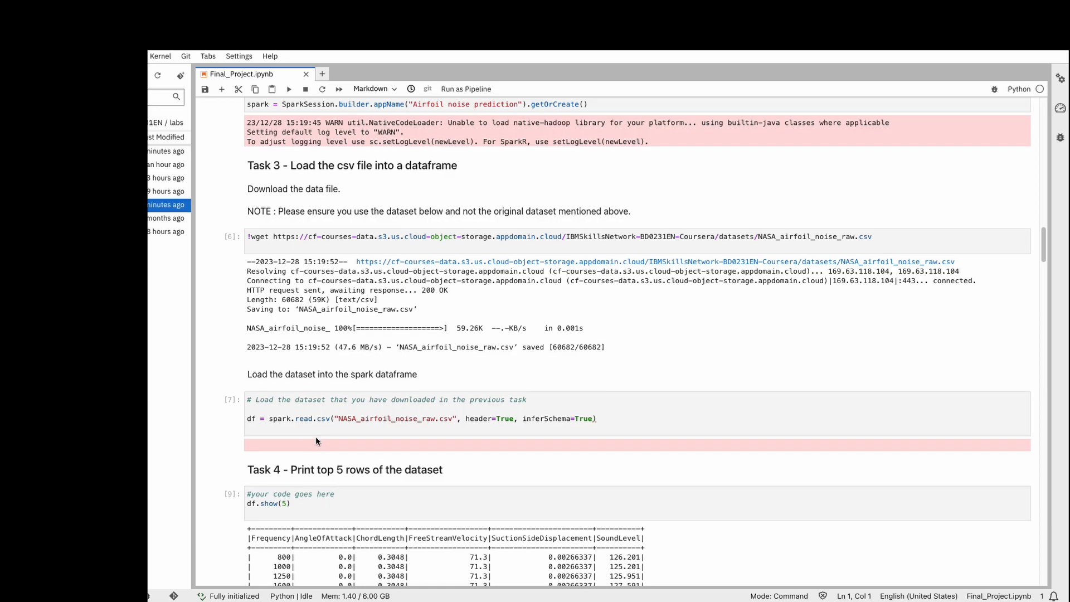
pyautogui.scroll(-3)
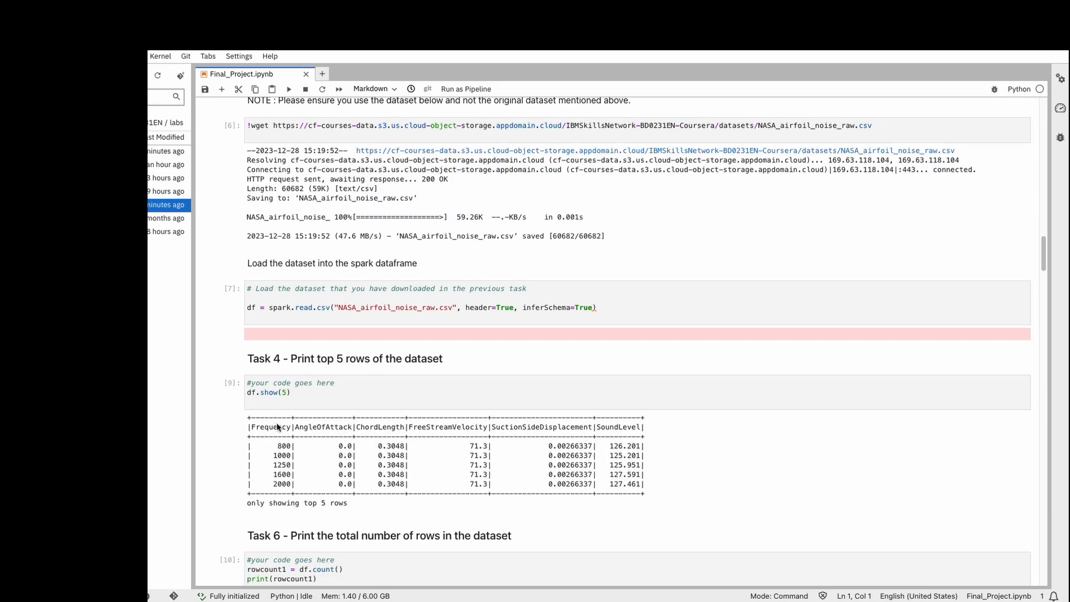
pyautogui.scroll(-3)
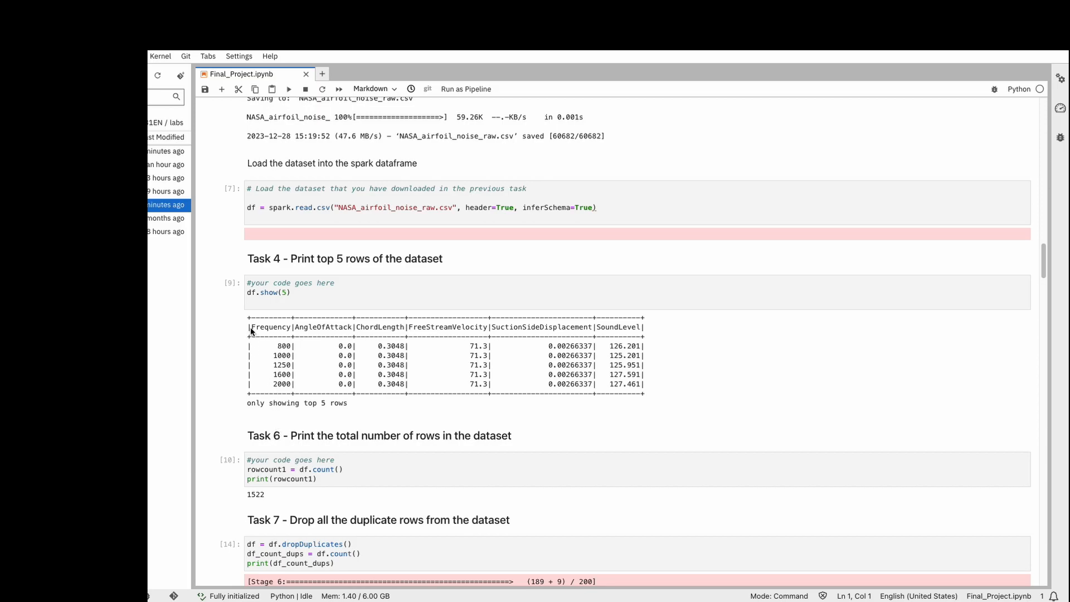
pyautogui.scroll(-3)
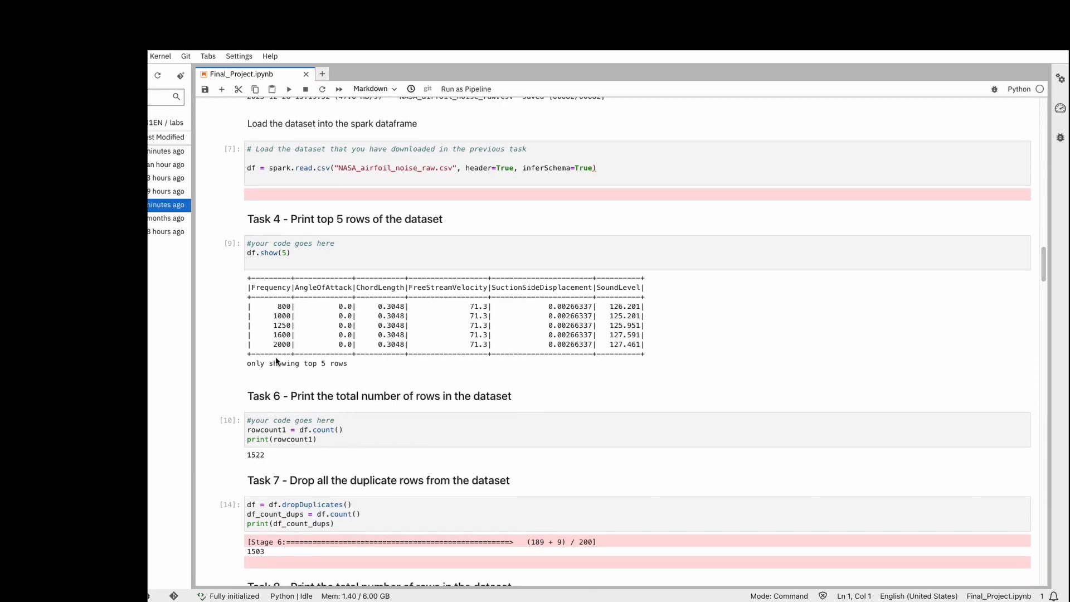
pyautogui.scroll(-3)
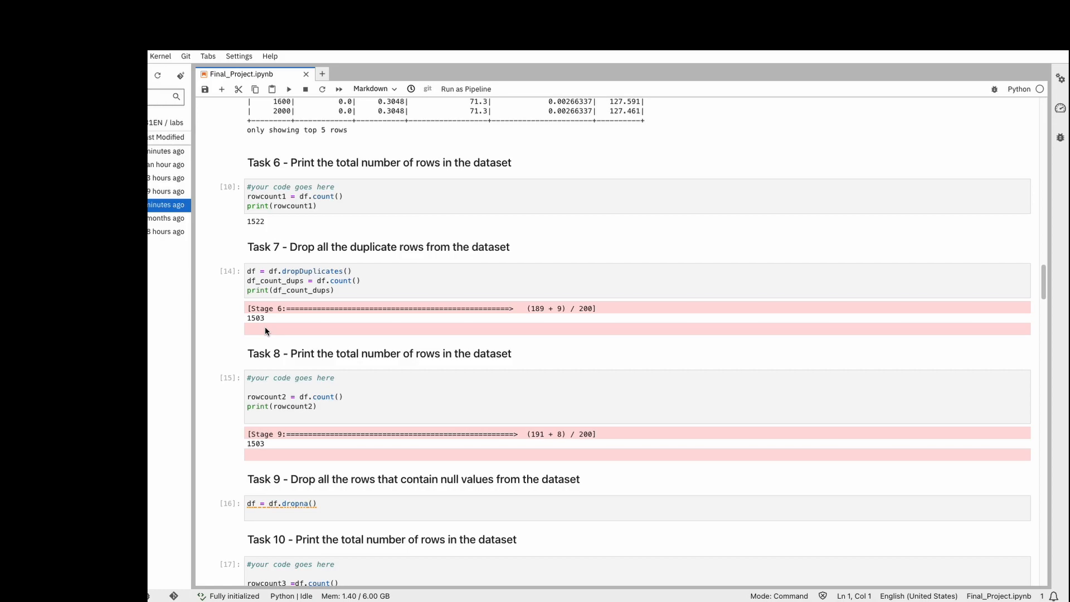
pyautogui.scroll(-3)
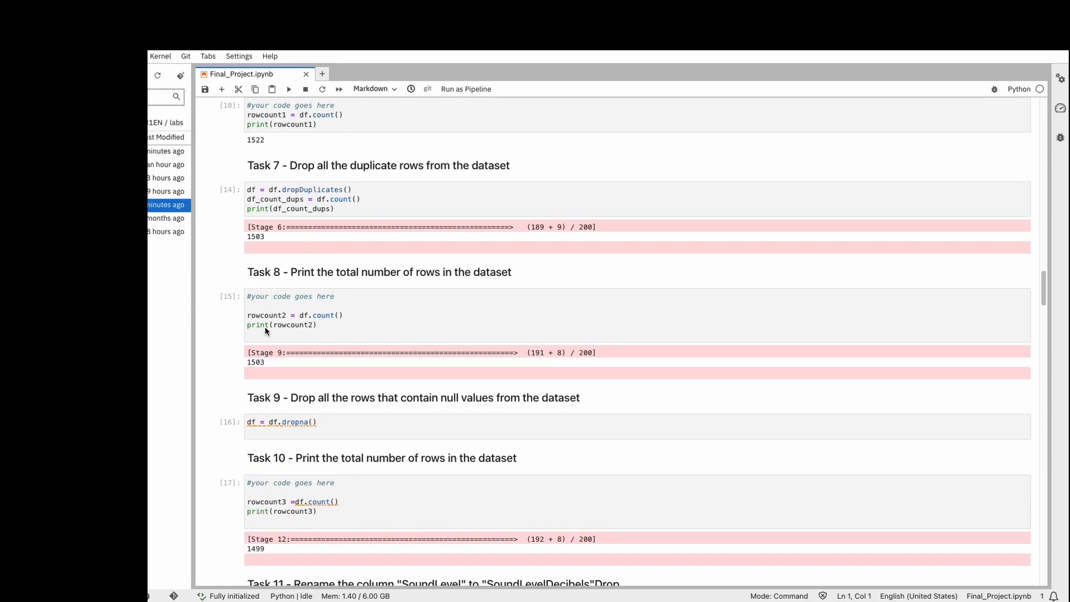
pyautogui.scroll(-3)
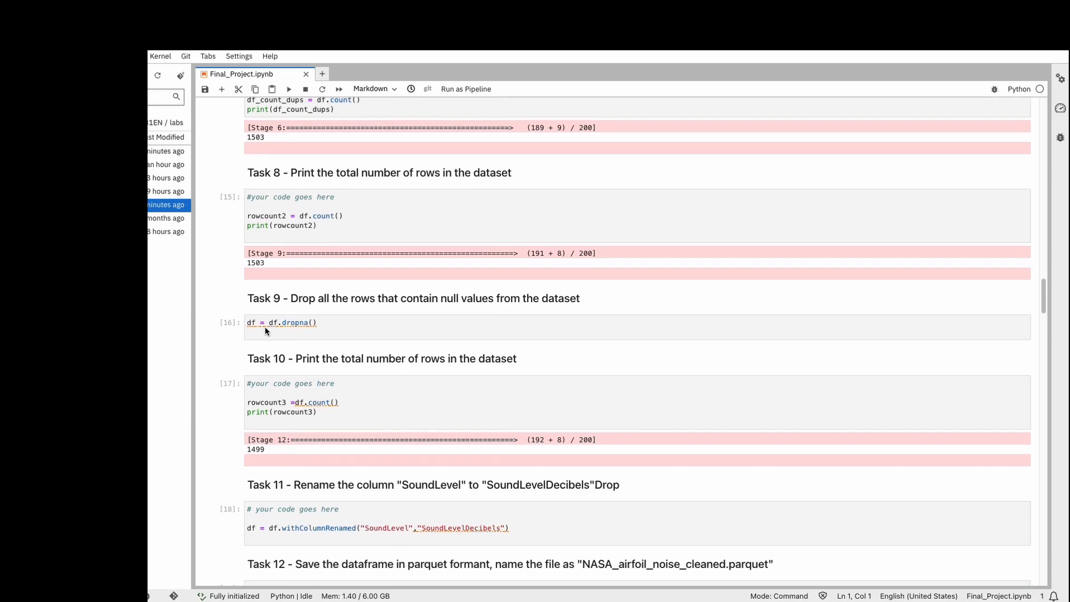
pyautogui.scroll(-3)
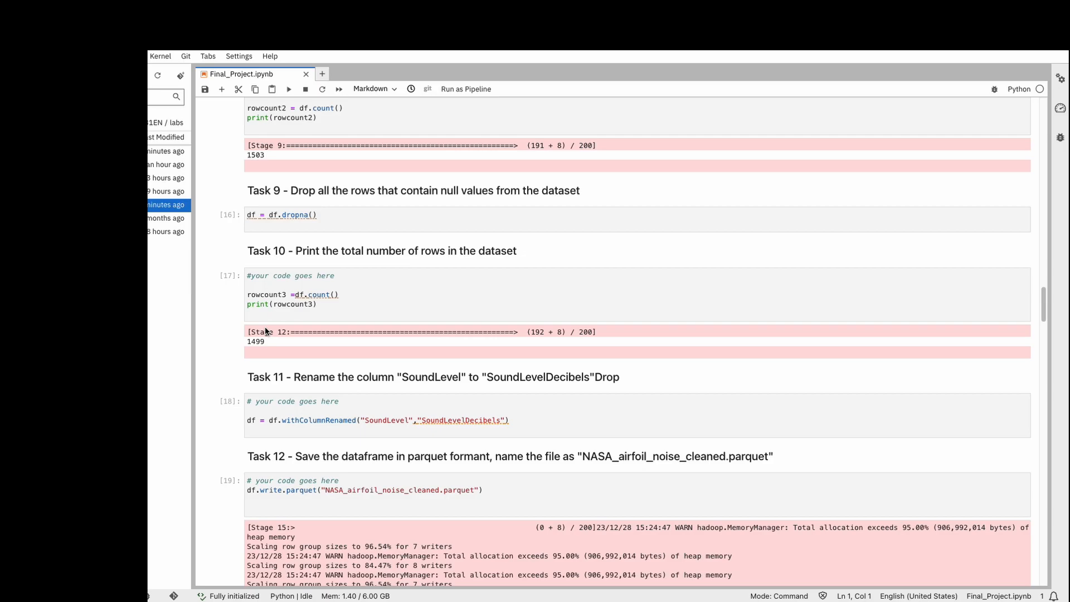
pyautogui.scroll(-3)
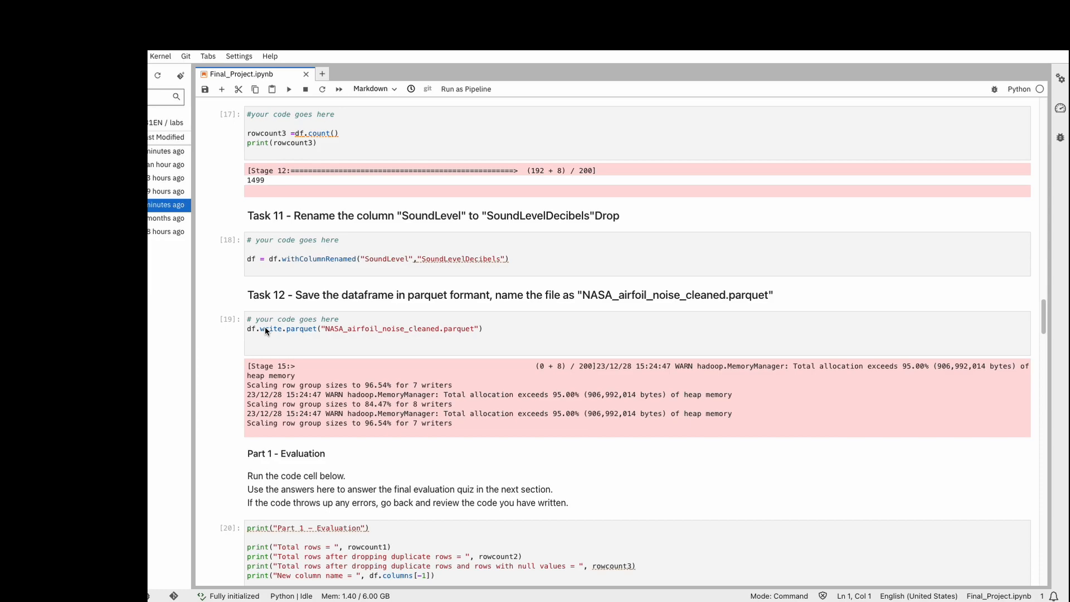
pyautogui.scroll(-3)
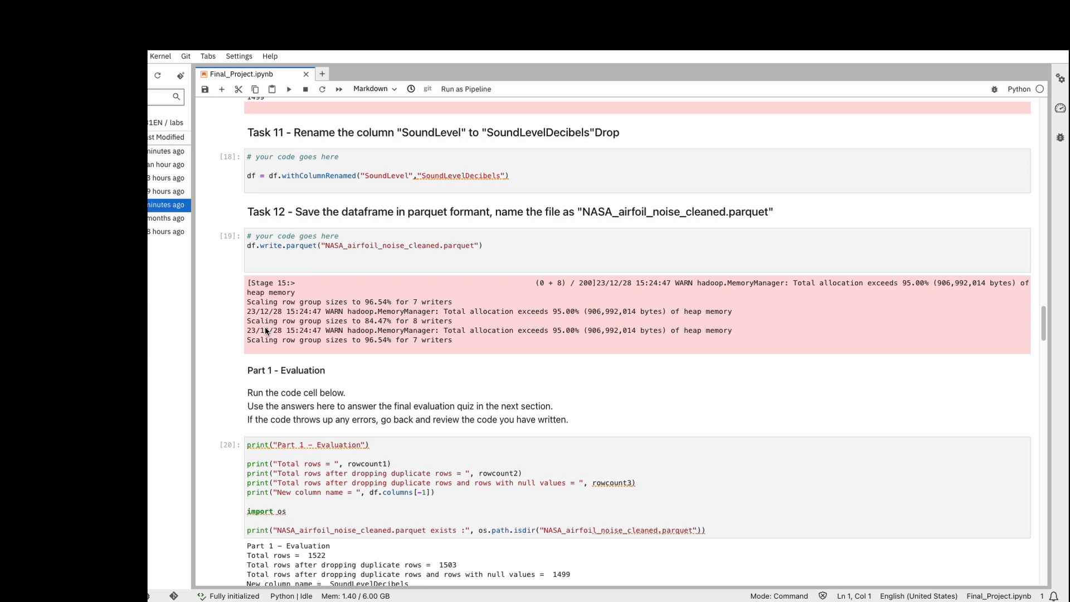
pyautogui.scroll(-3)
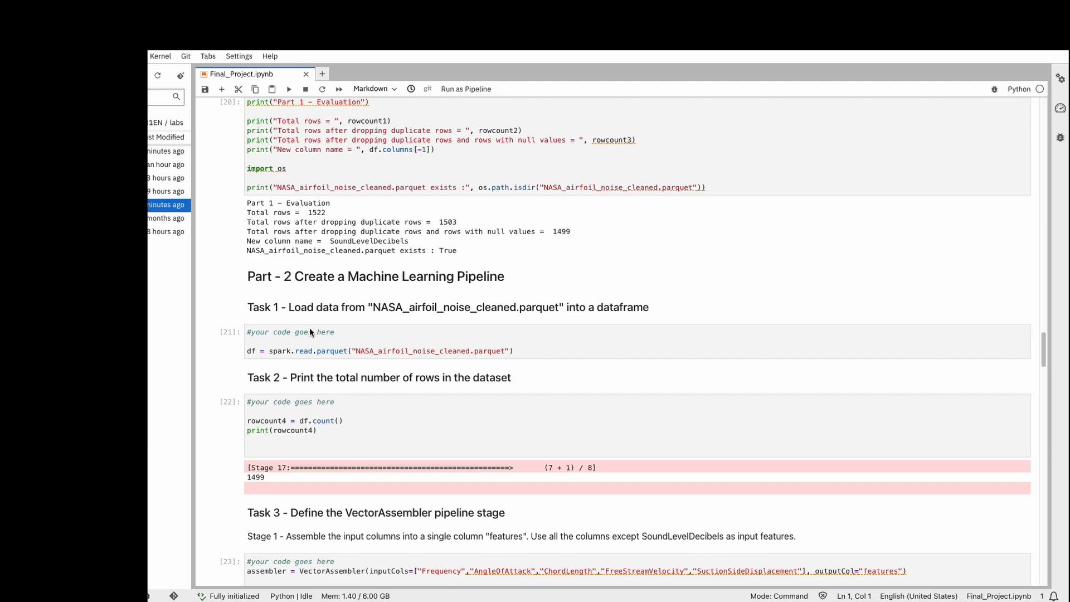
pyautogui.scroll(-3)
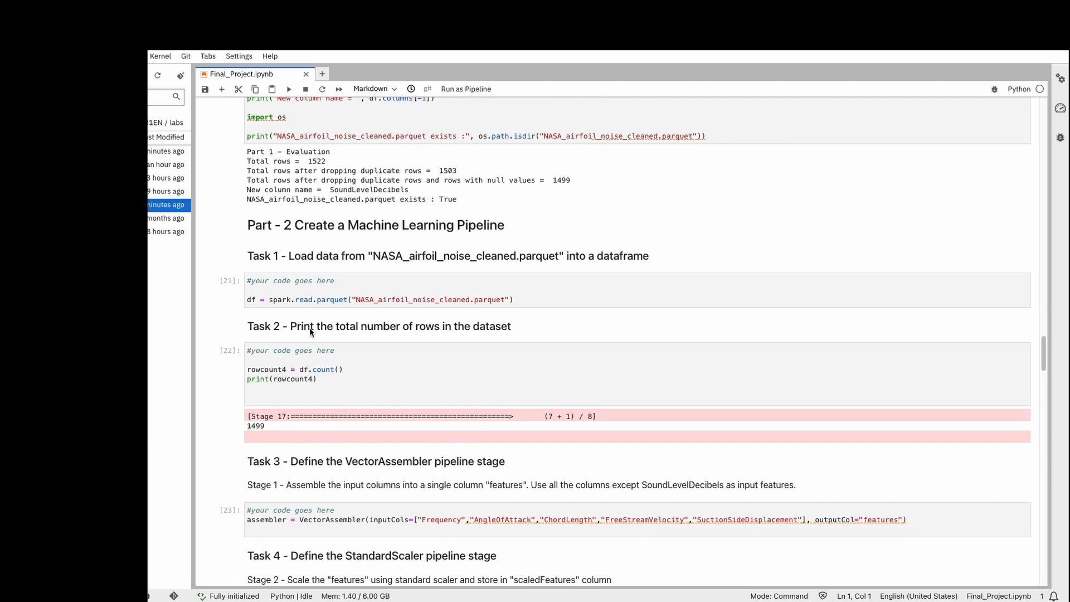
pyautogui.scroll(-3)
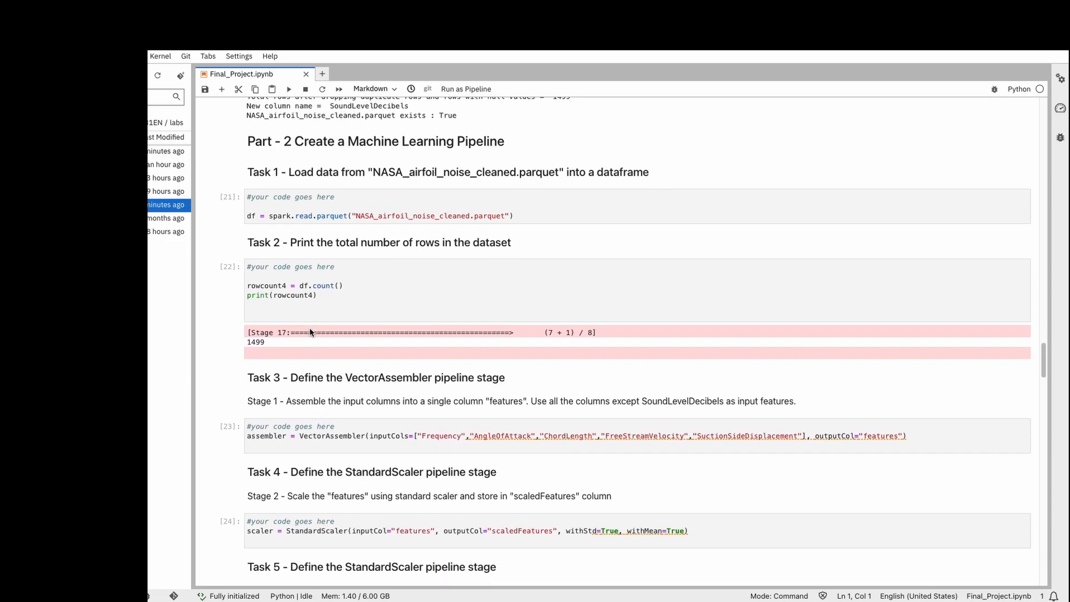
pyautogui.scroll(-3)
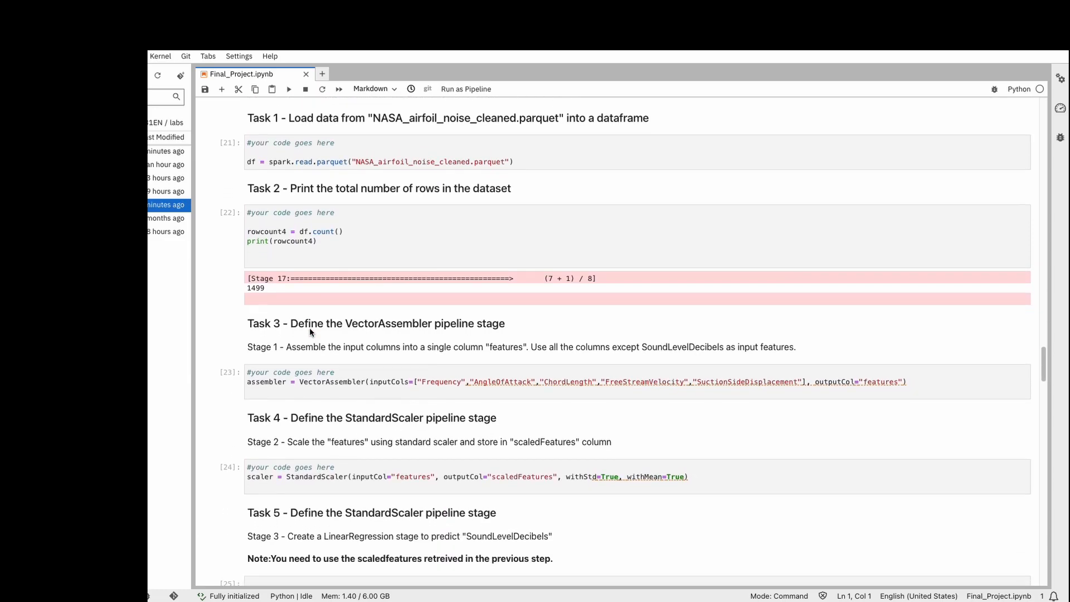
pyautogui.scroll(-3)
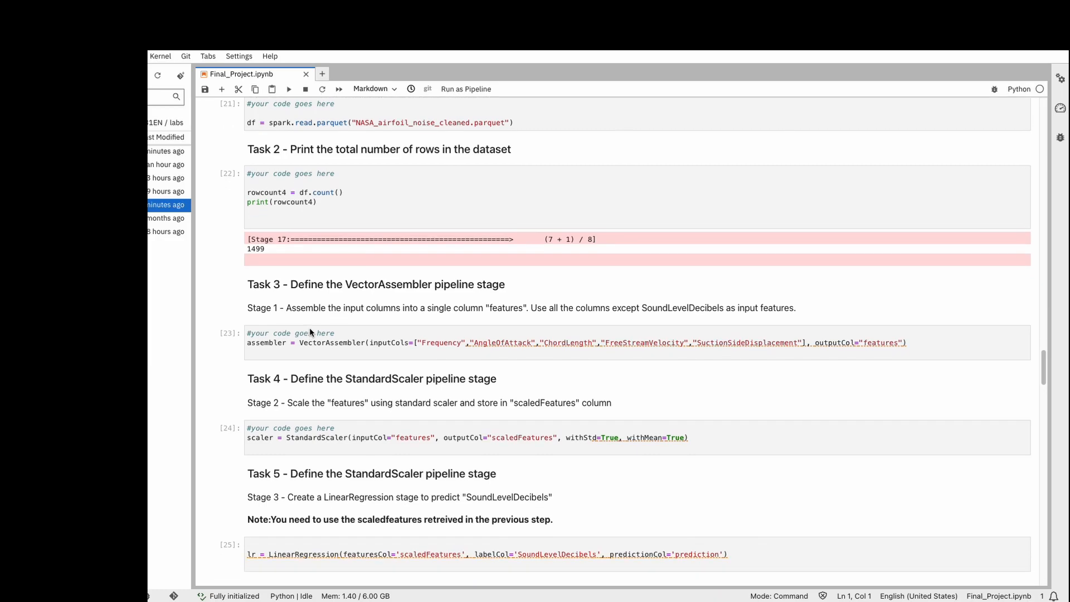
pyautogui.scroll(-3)
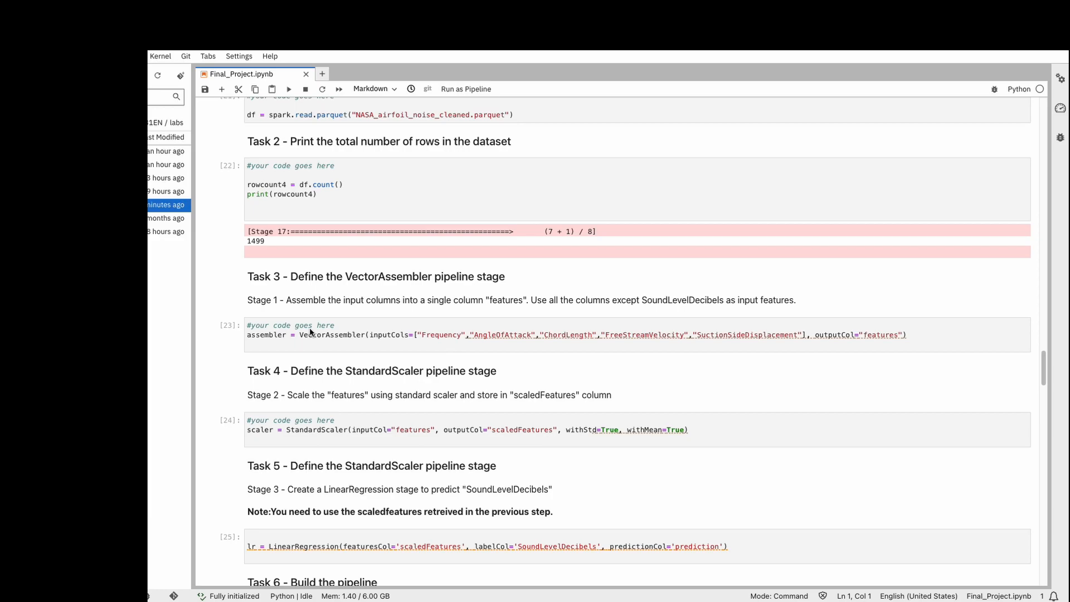
pyautogui.scroll(3)
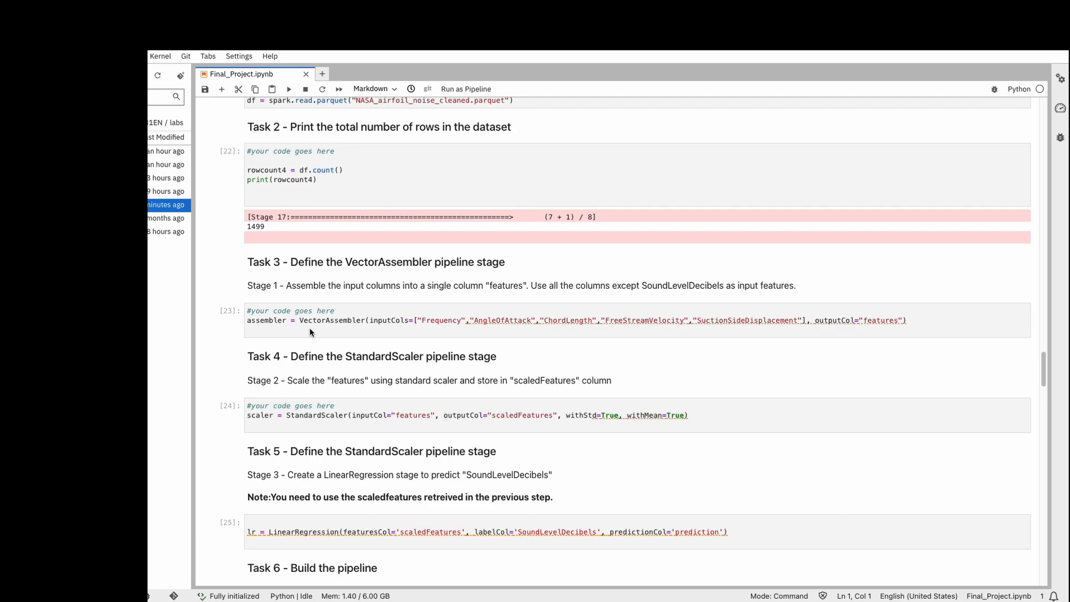
pyautogui.moveTo(306, 375)
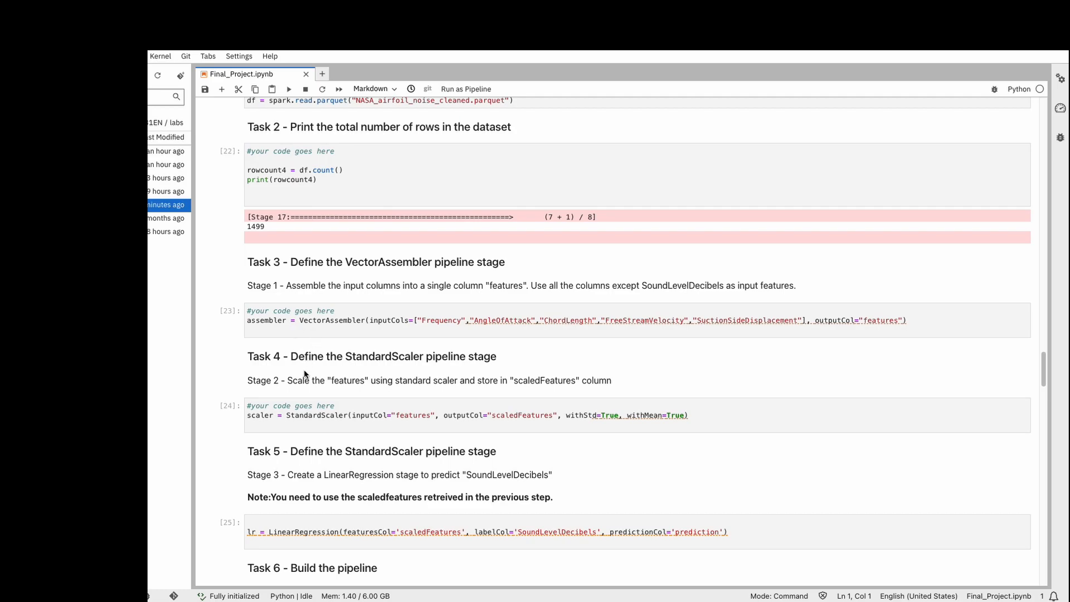
pyautogui.scroll(-3)
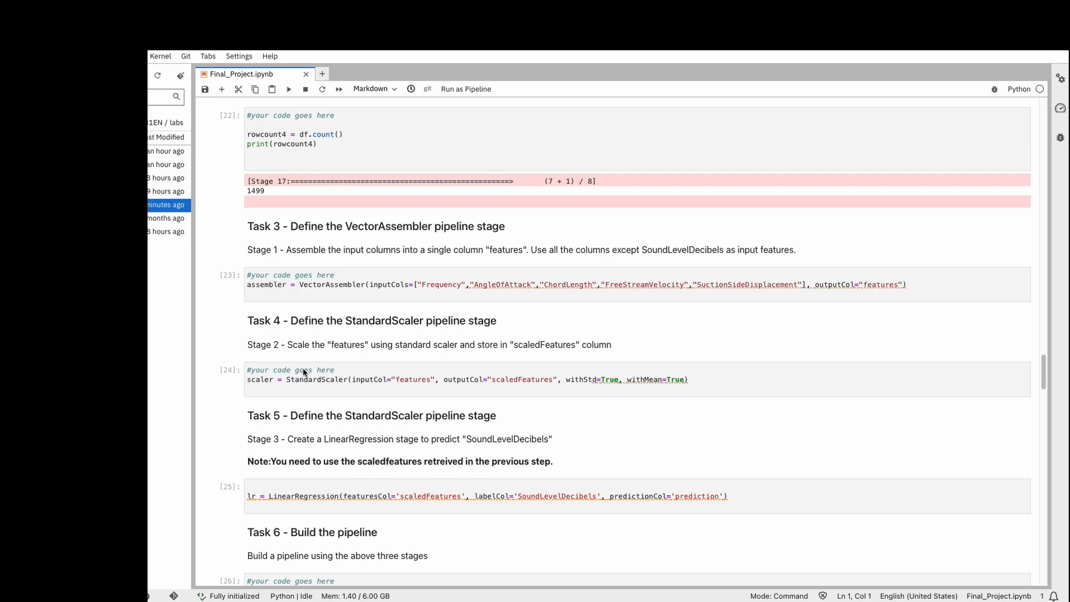
pyautogui.scroll(-3)
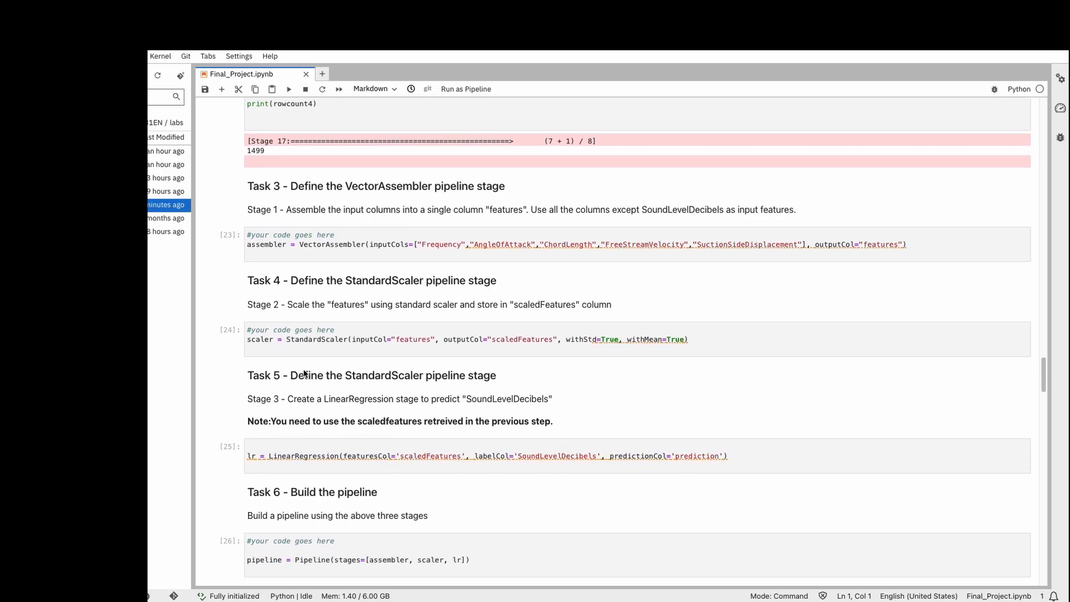
pyautogui.scroll(3)
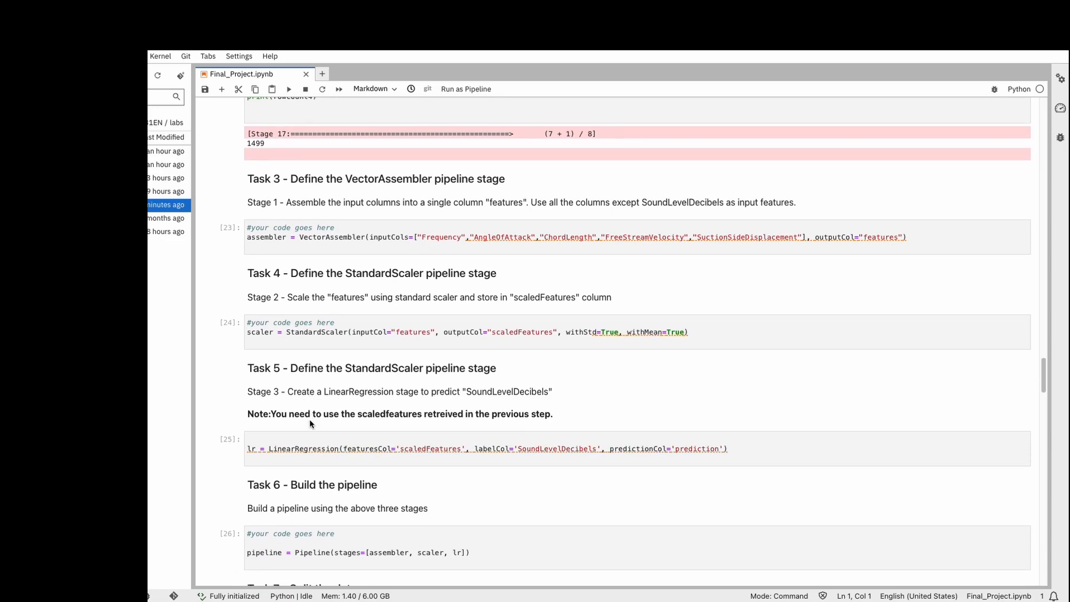
pyautogui.scroll(3)
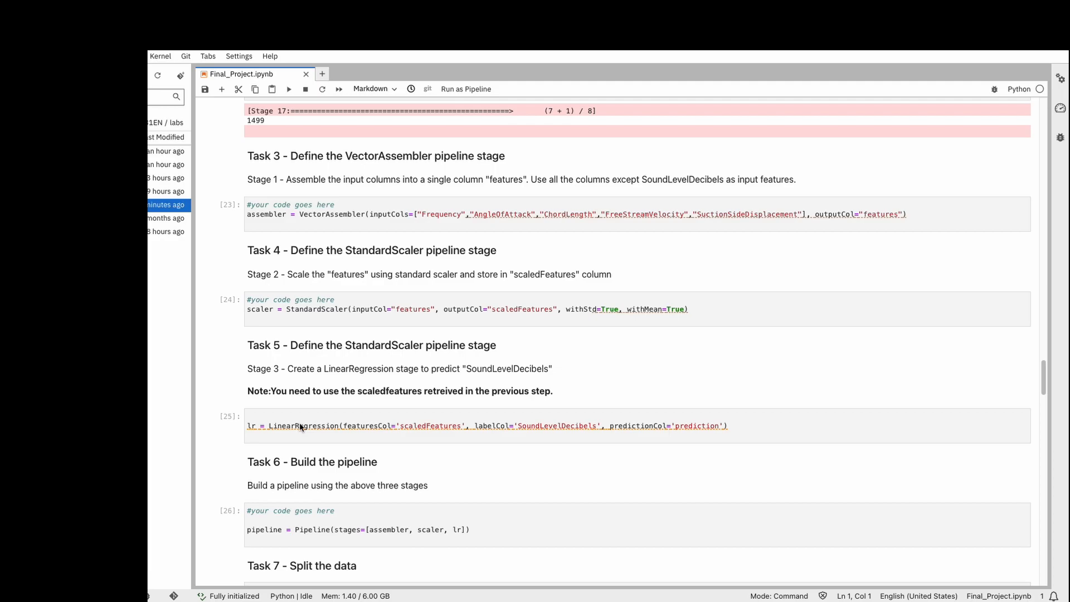
pyautogui.scroll(-3)
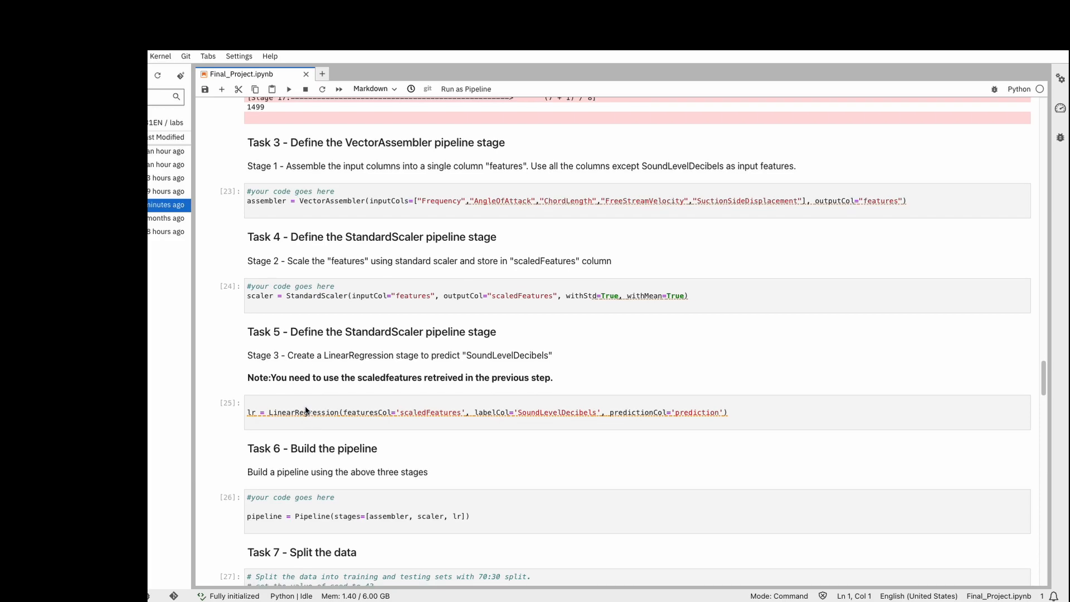
pyautogui.scroll(3)
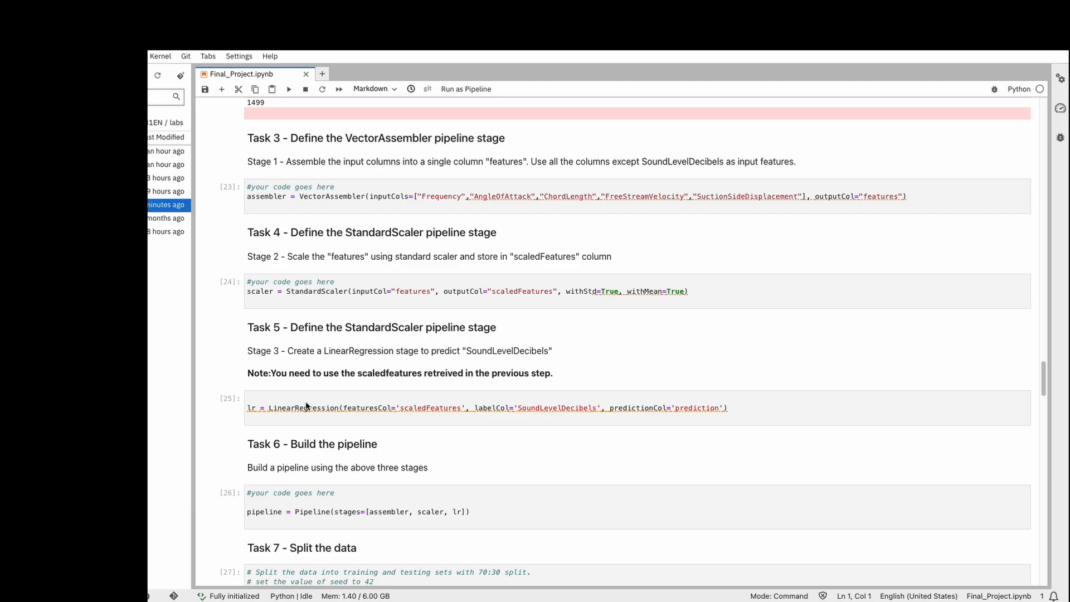
pyautogui.scroll(-3)
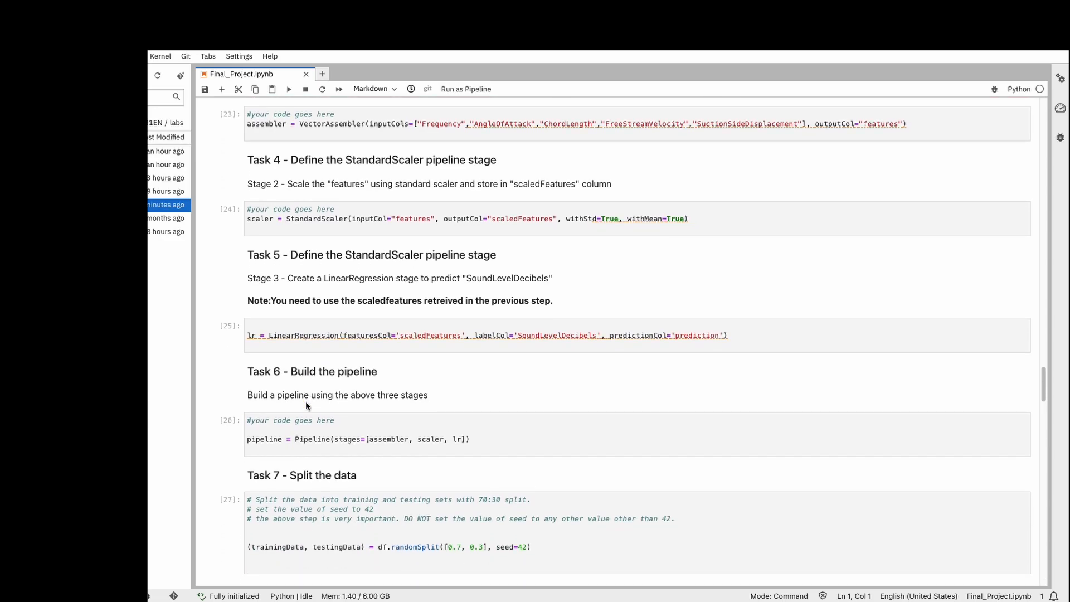
pyautogui.scroll(-3)
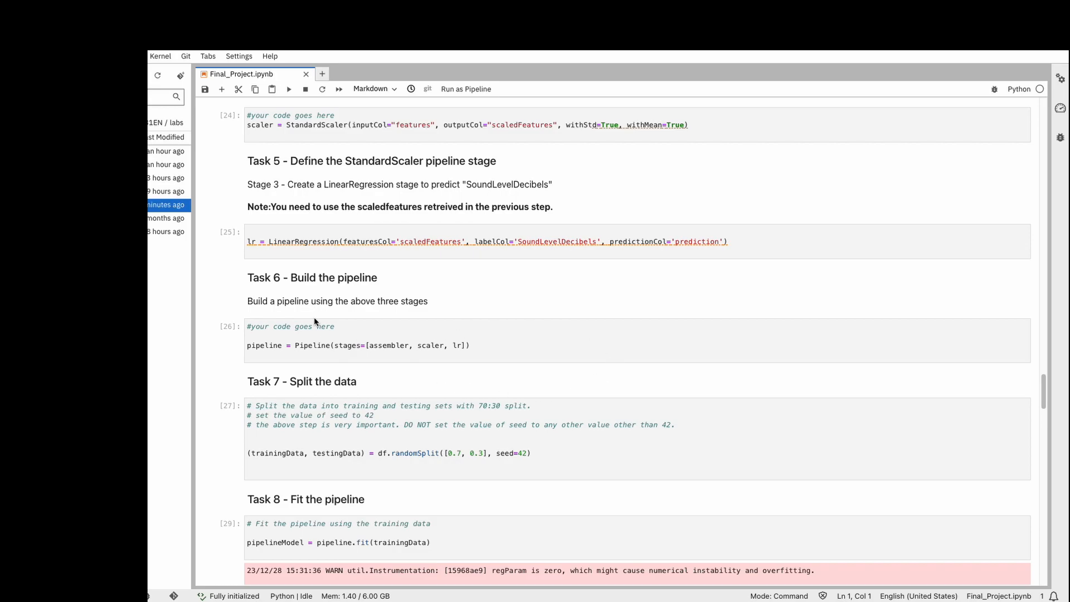
pyautogui.moveTo(288, 359)
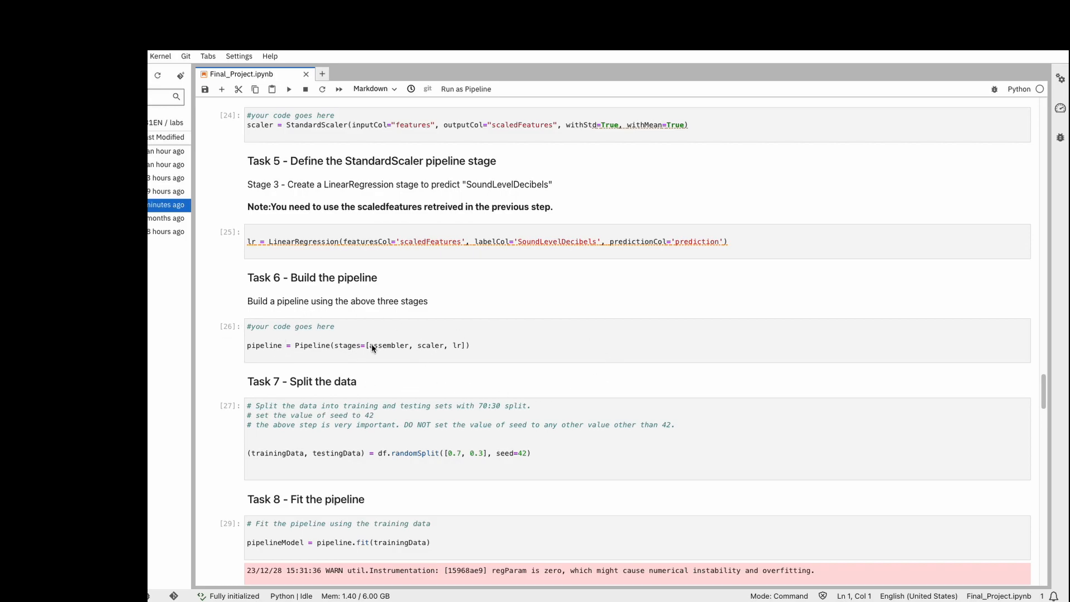
pyautogui.moveTo(408, 362)
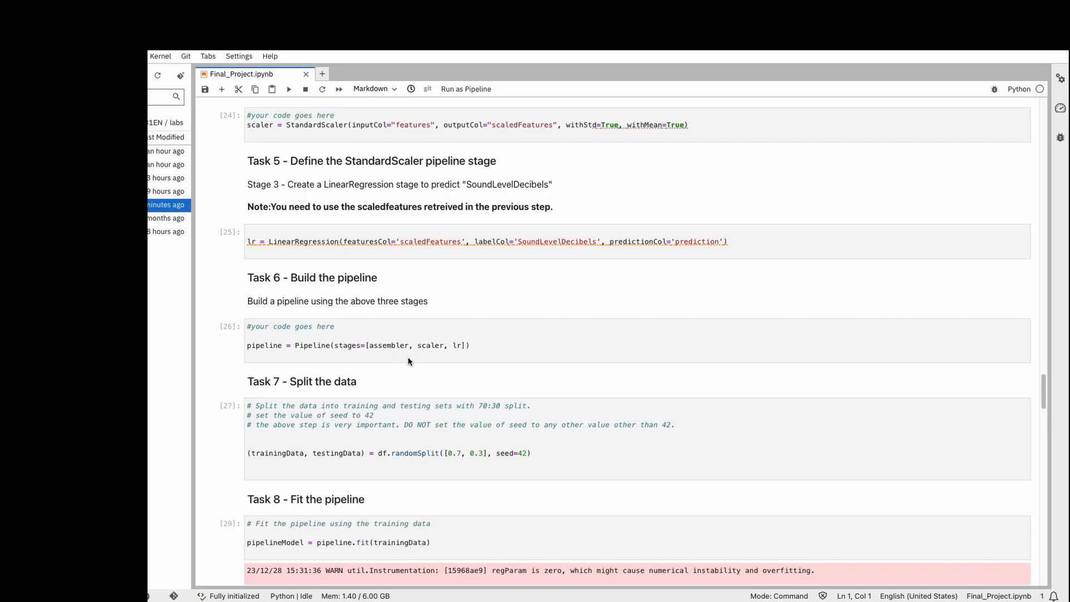
pyautogui.scroll(-3)
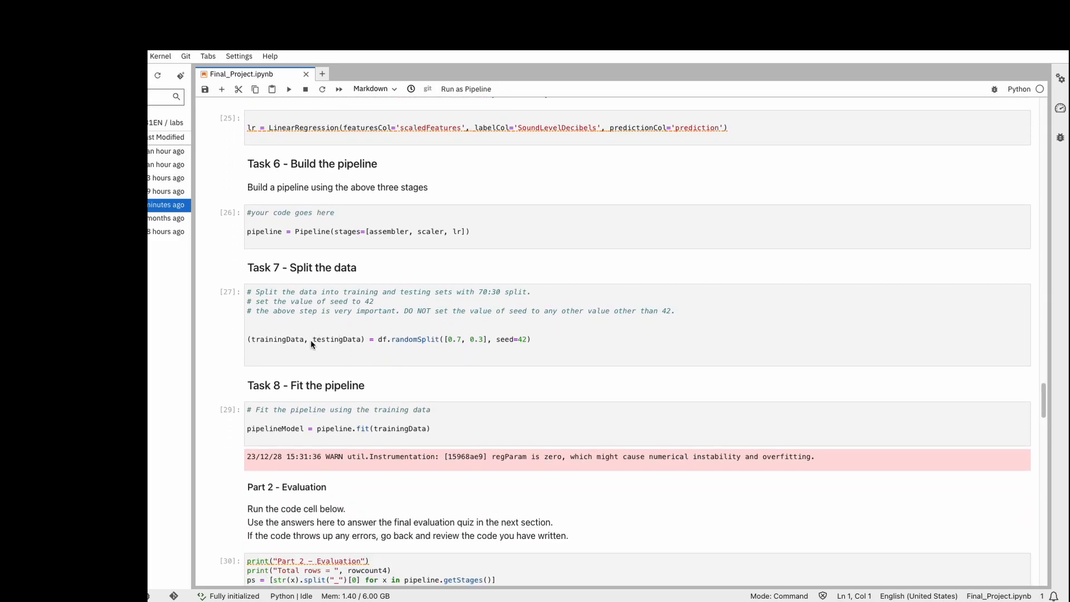
pyautogui.moveTo(300, 339)
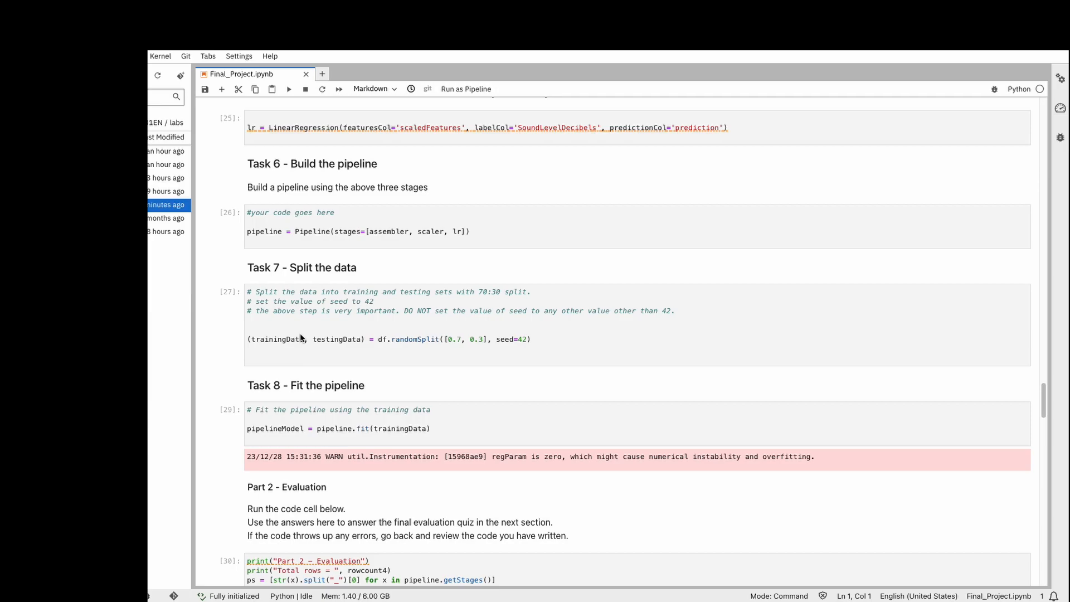
pyautogui.moveTo(336, 351)
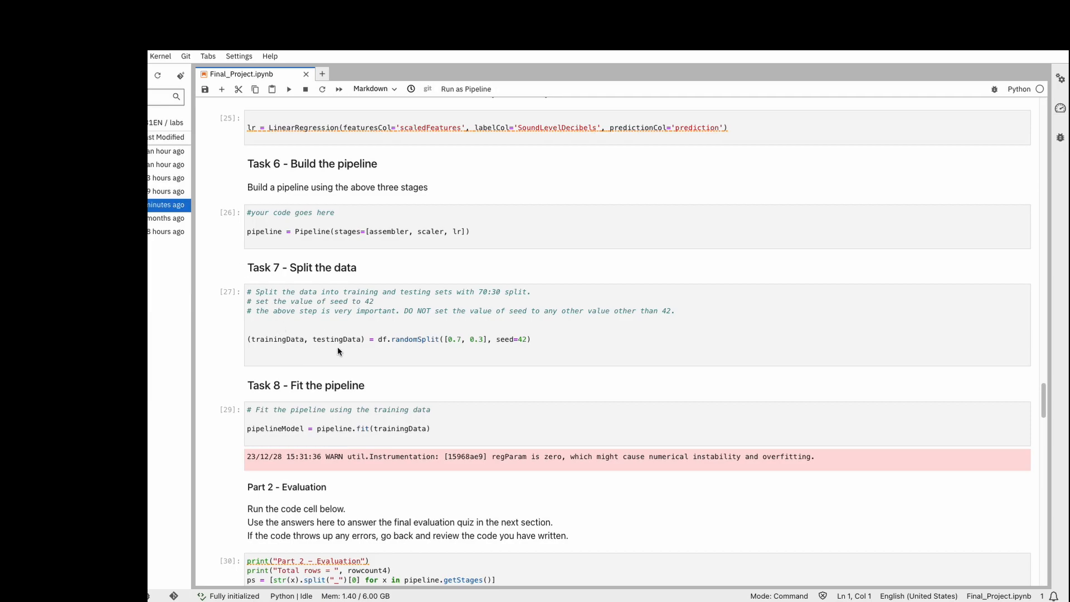
pyautogui.moveTo(303, 355)
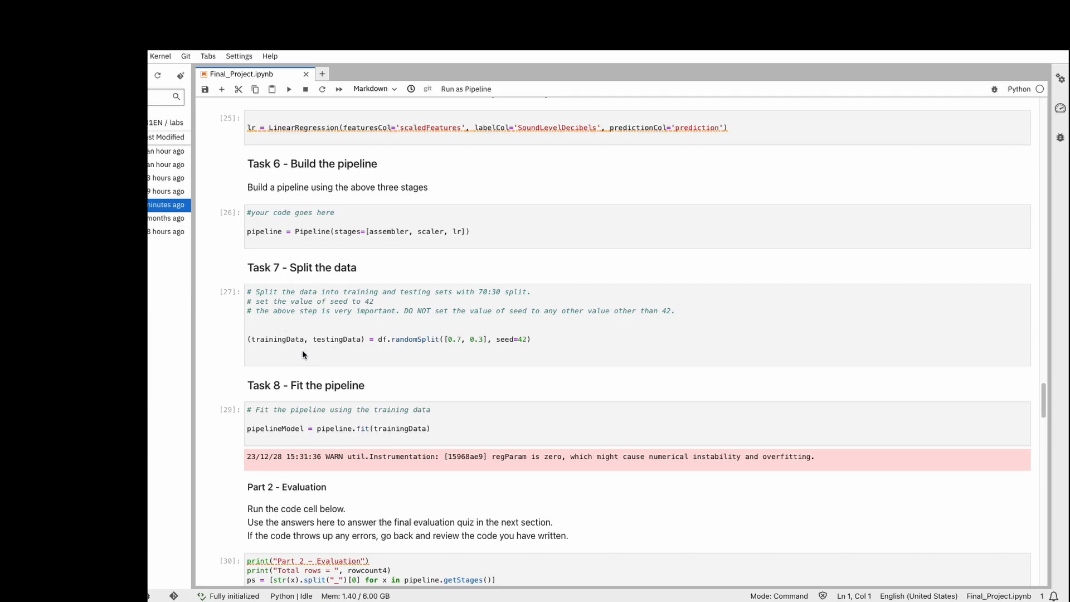
pyautogui.scroll(-3)
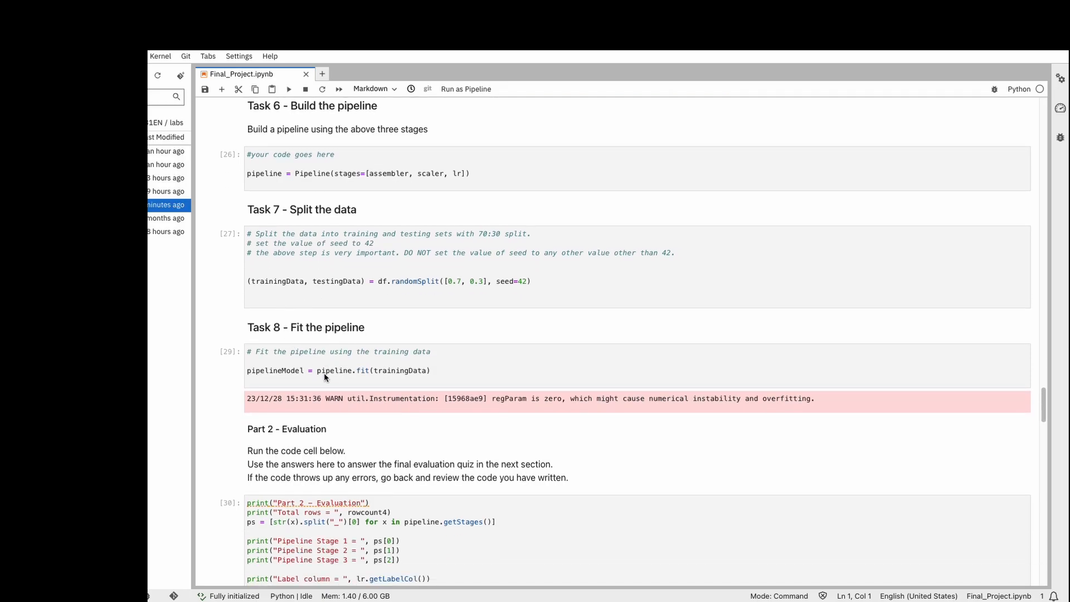
pyautogui.moveTo(323, 361)
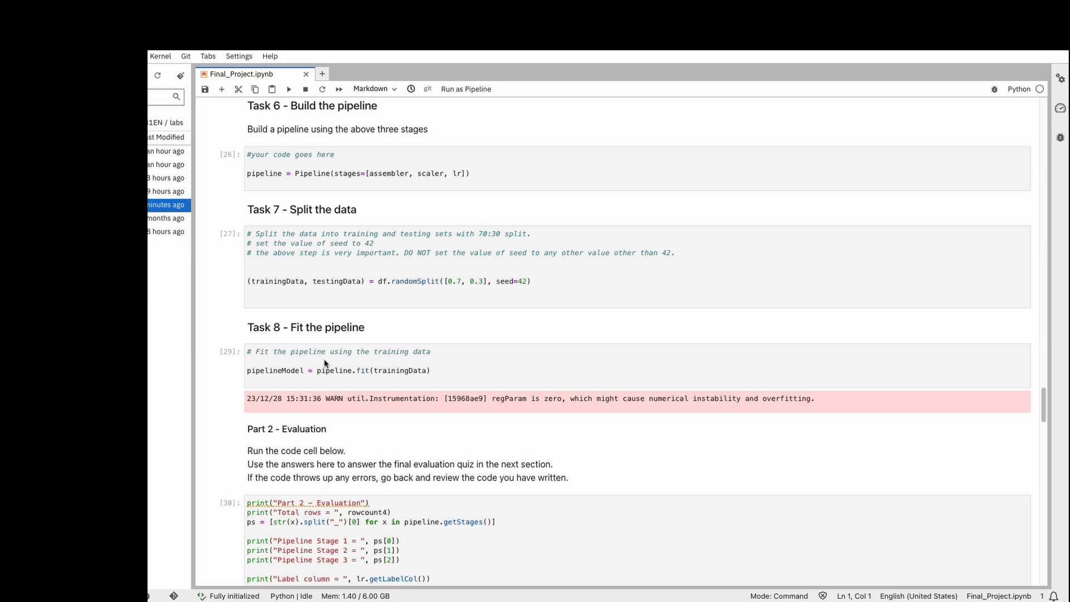
pyautogui.scroll(-3)
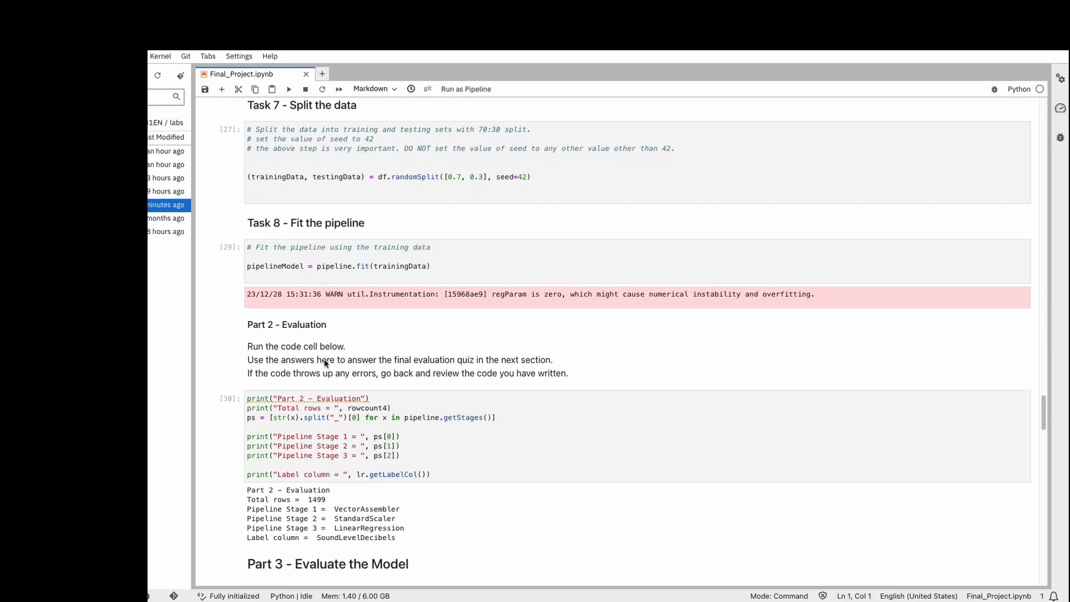
pyautogui.scroll(-3)
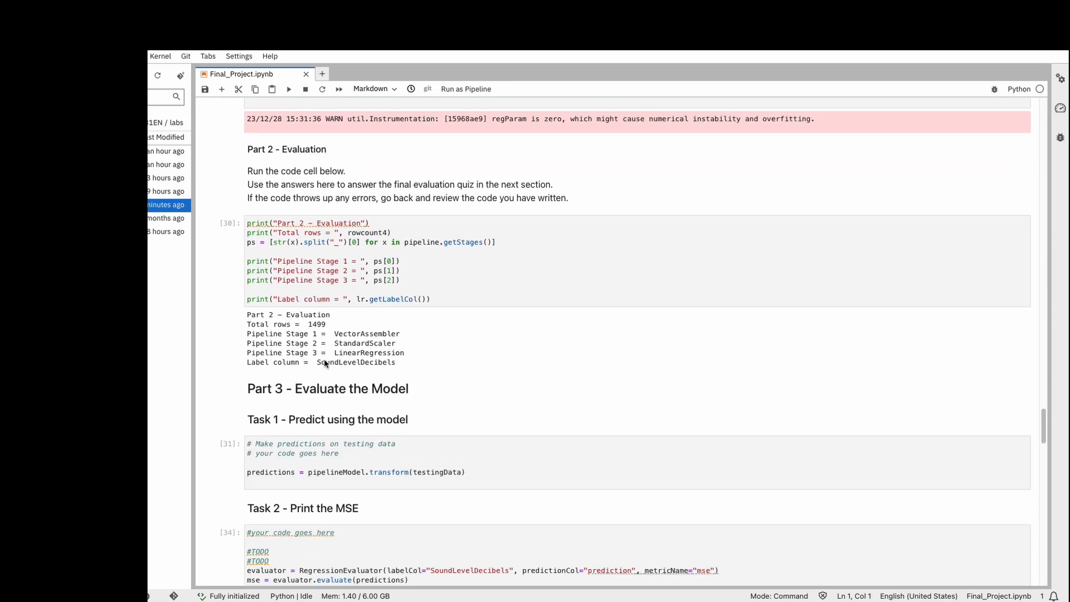
pyautogui.scroll(3)
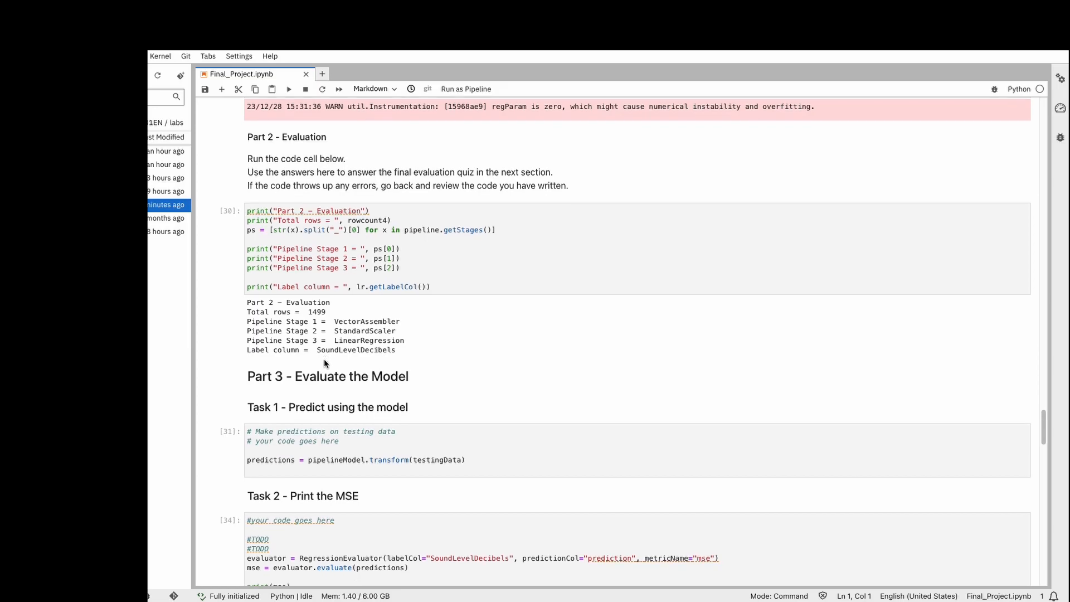
pyautogui.scroll(-3)
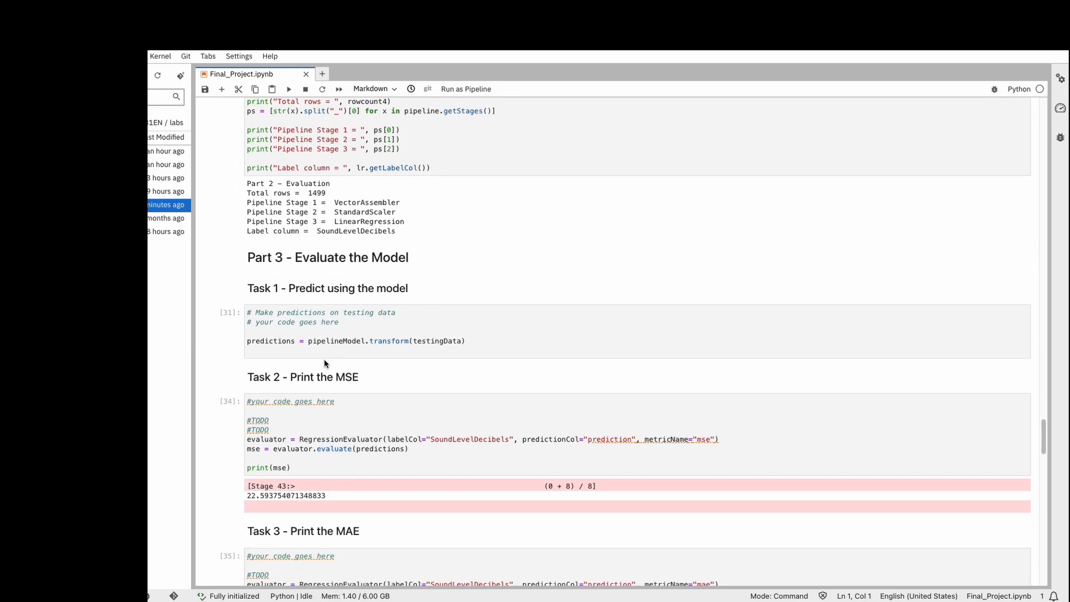
pyautogui.scroll(3)
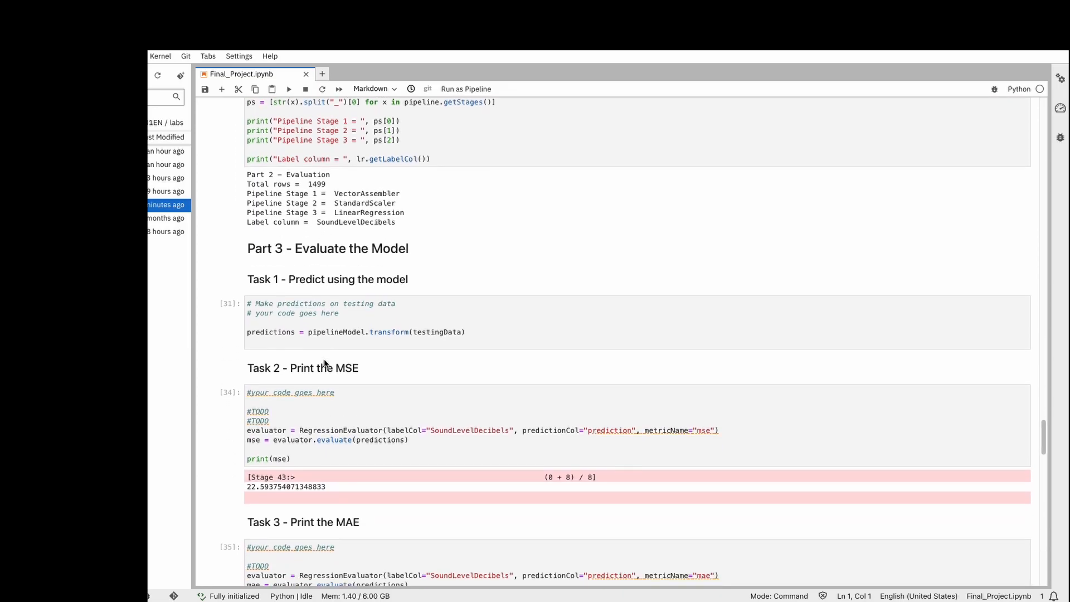
pyautogui.scroll(-3)
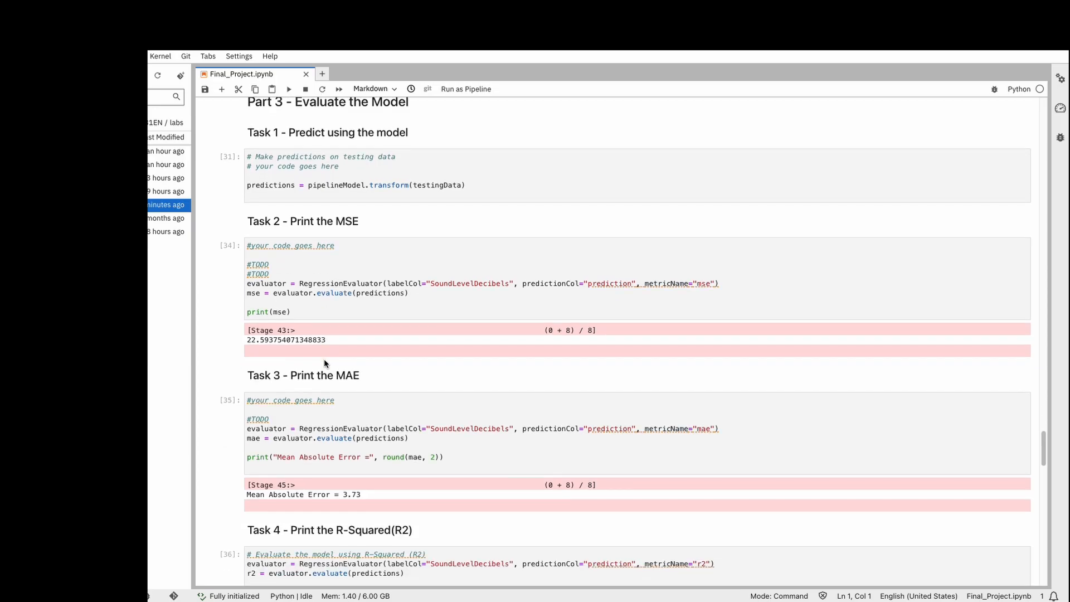
pyautogui.scroll(-3)
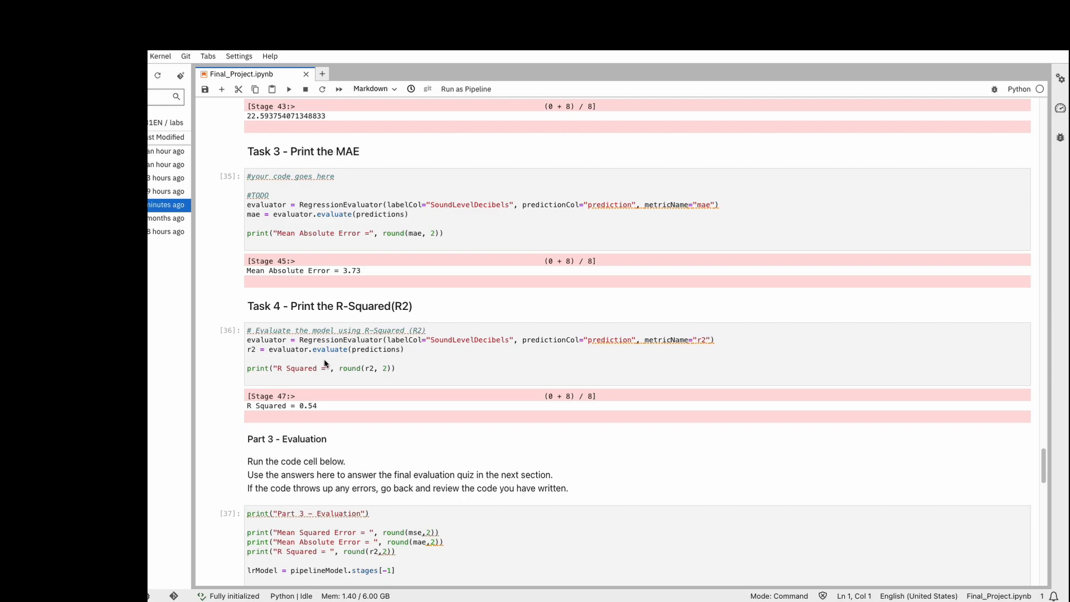
pyautogui.scroll(-3)
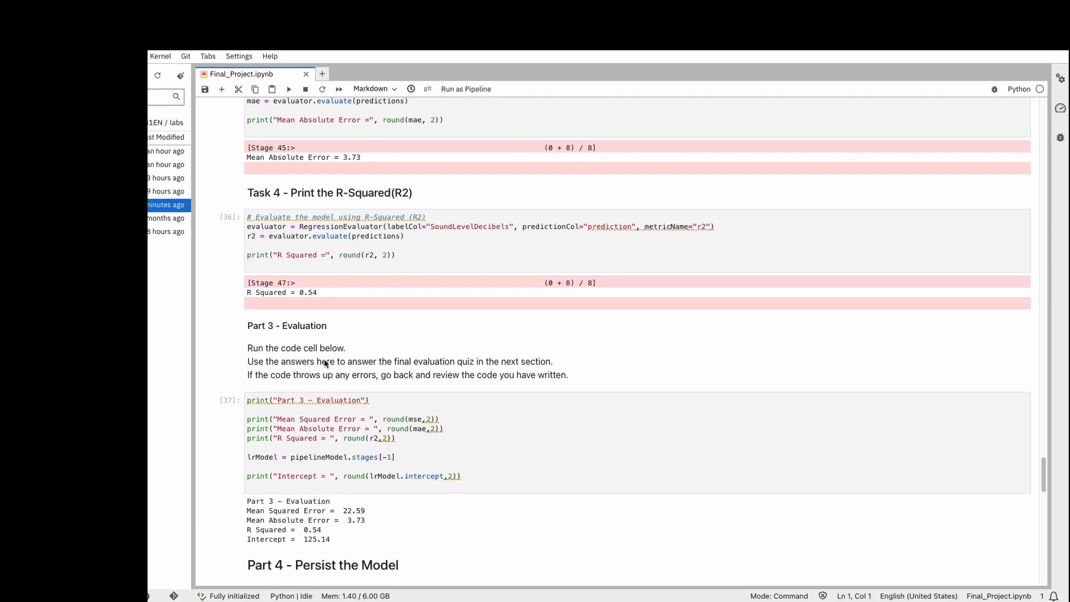
pyautogui.scroll(3)
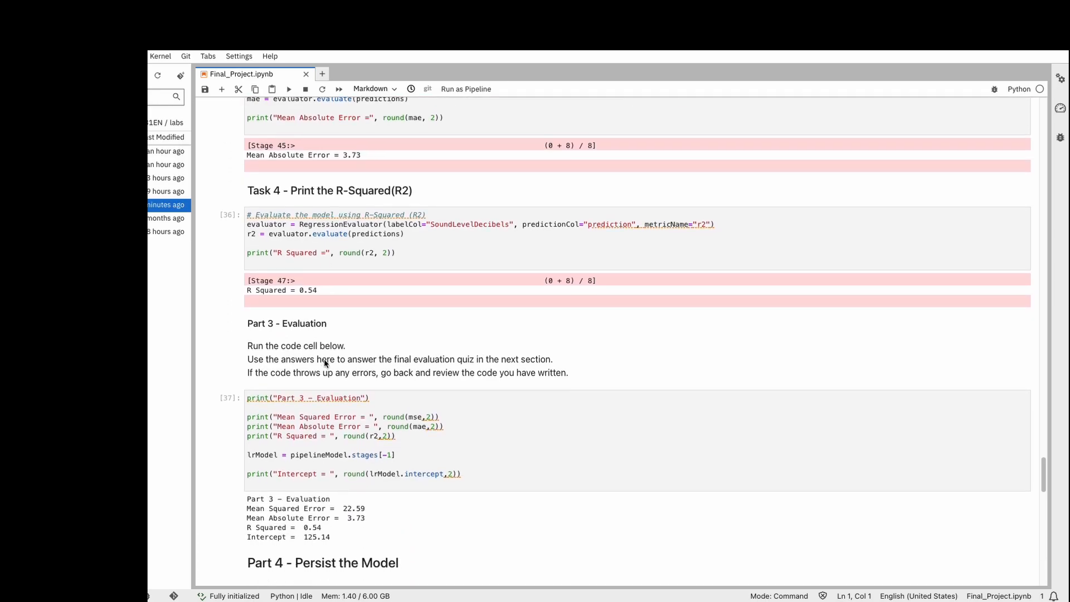
pyautogui.scroll(-3)
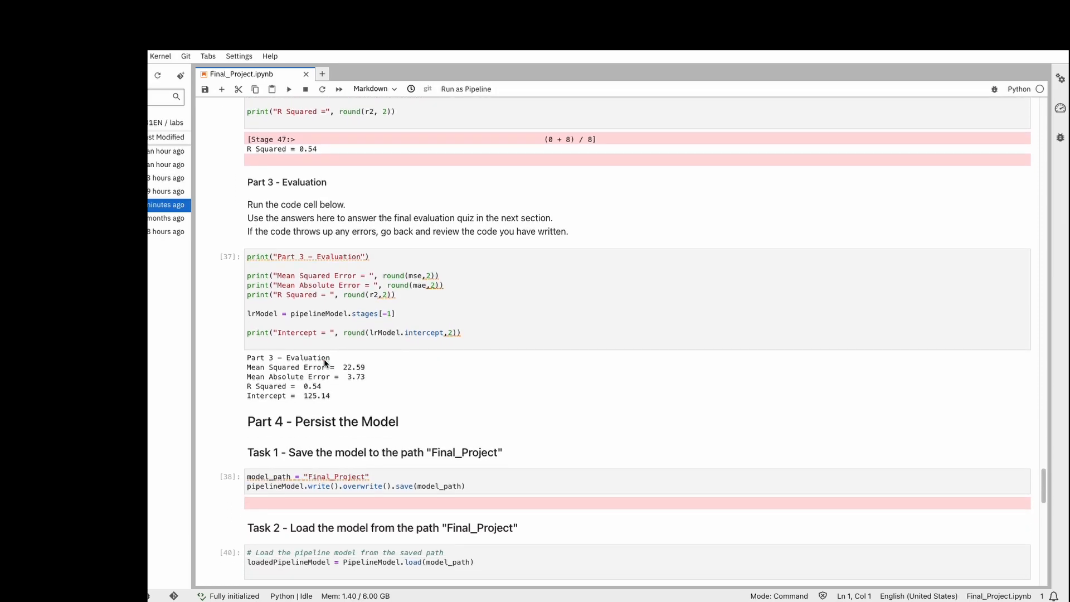
pyautogui.scroll(-3)
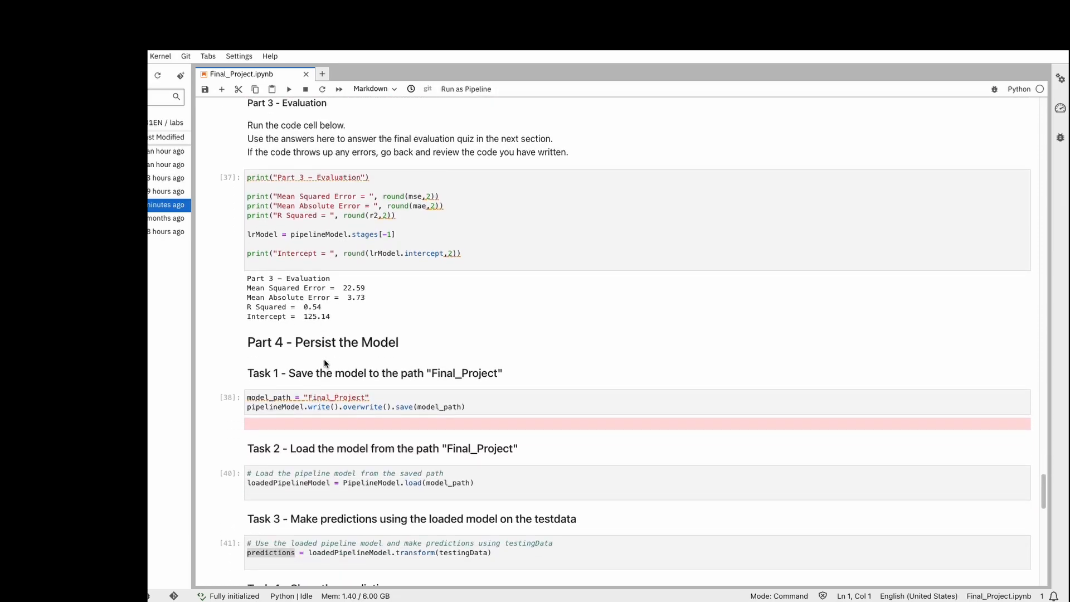
pyautogui.scroll(-3)
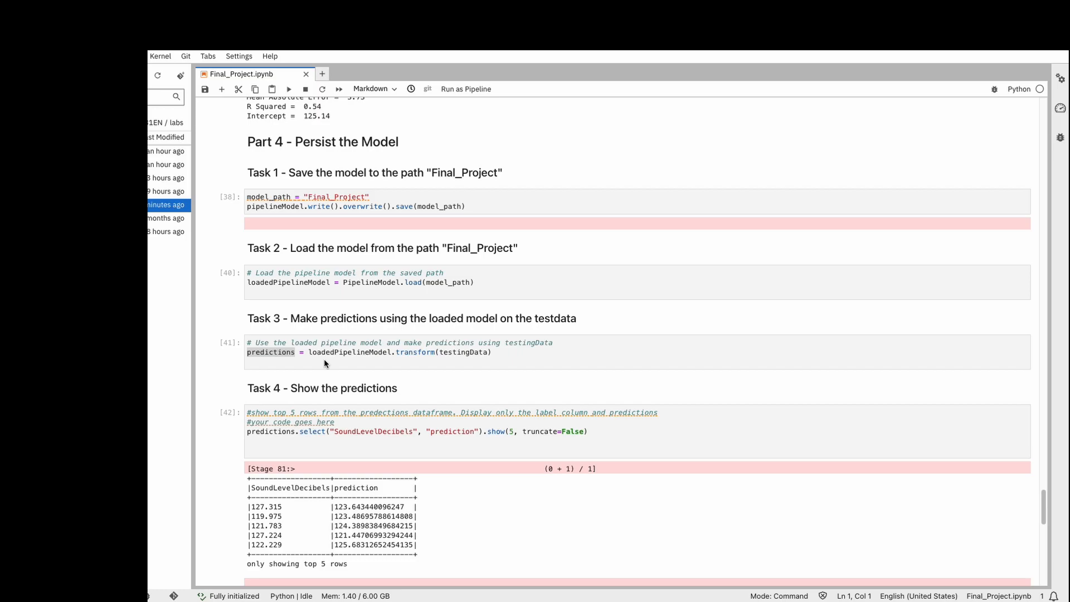
pyautogui.scroll(-3)
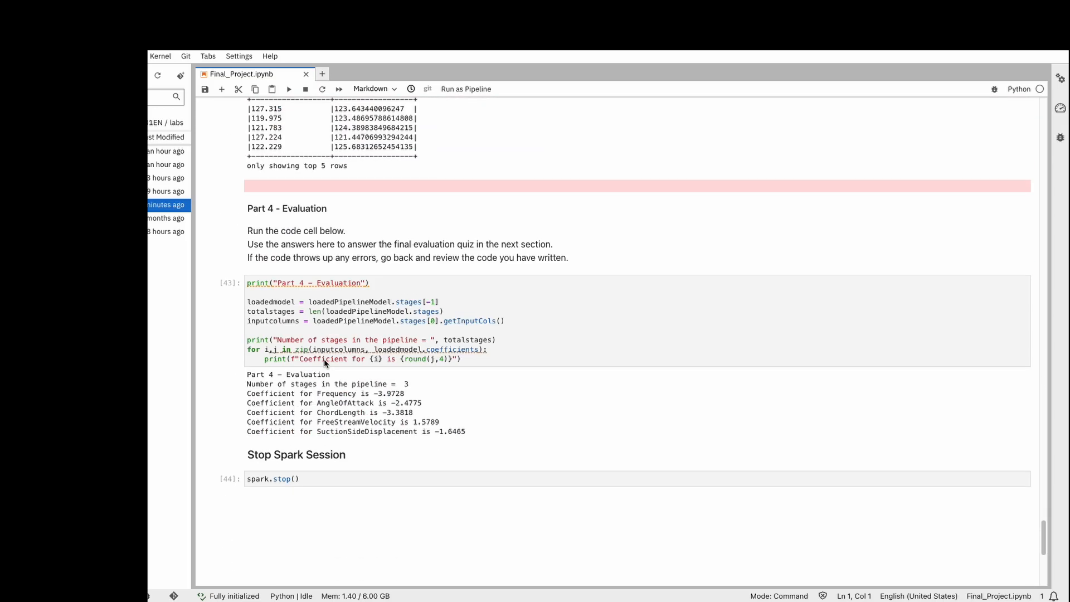